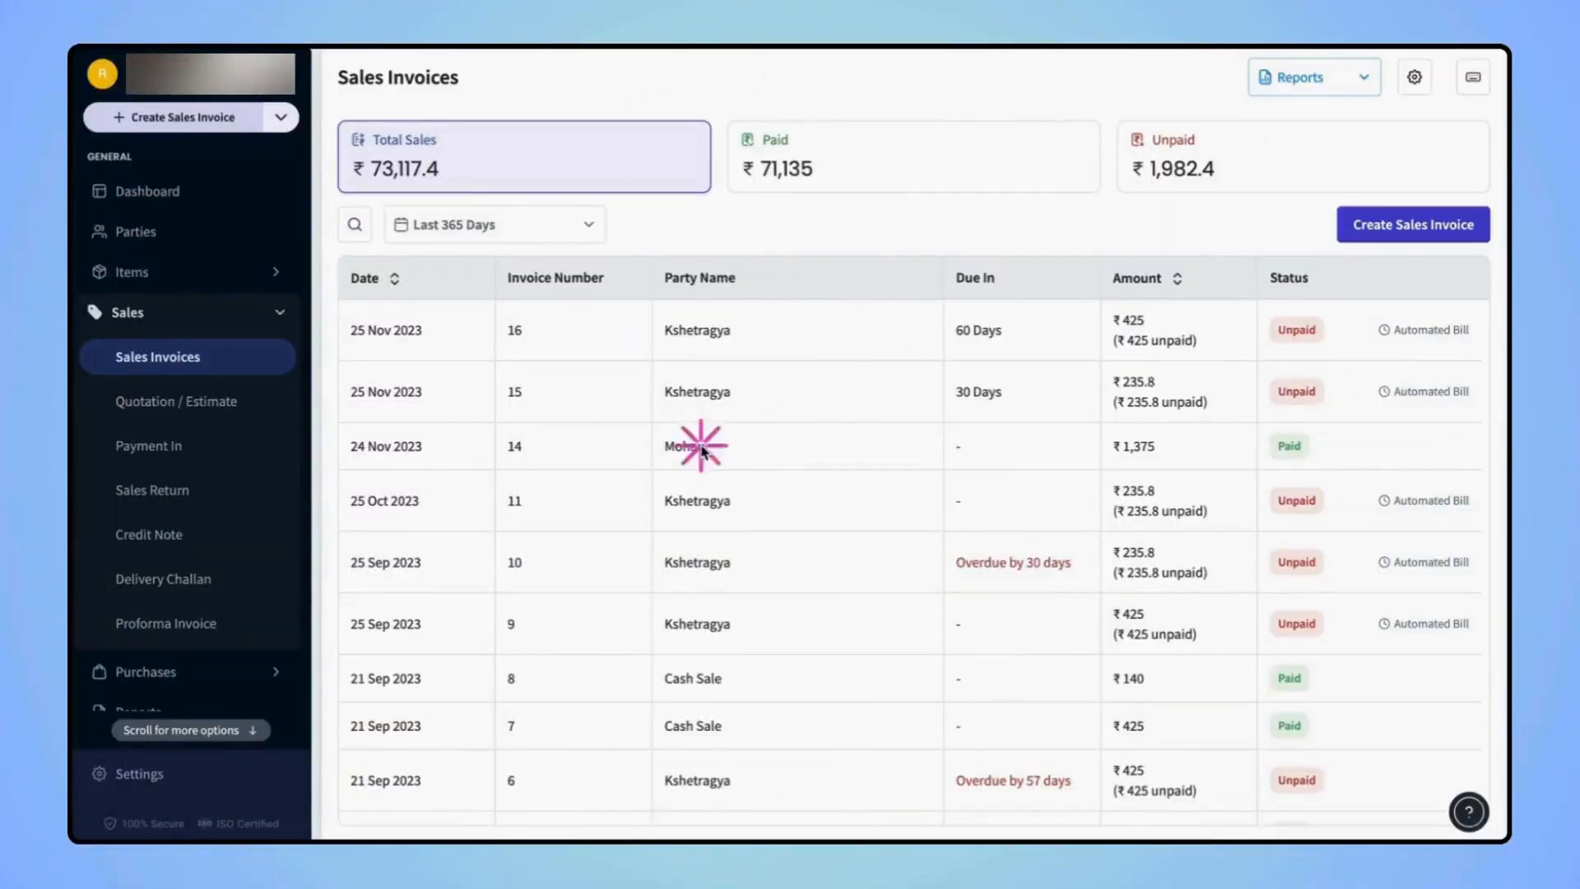
Open sales invoice #14 for Mohan (24 Nov 2023) from the Sales Invoices list.
click(688, 446)
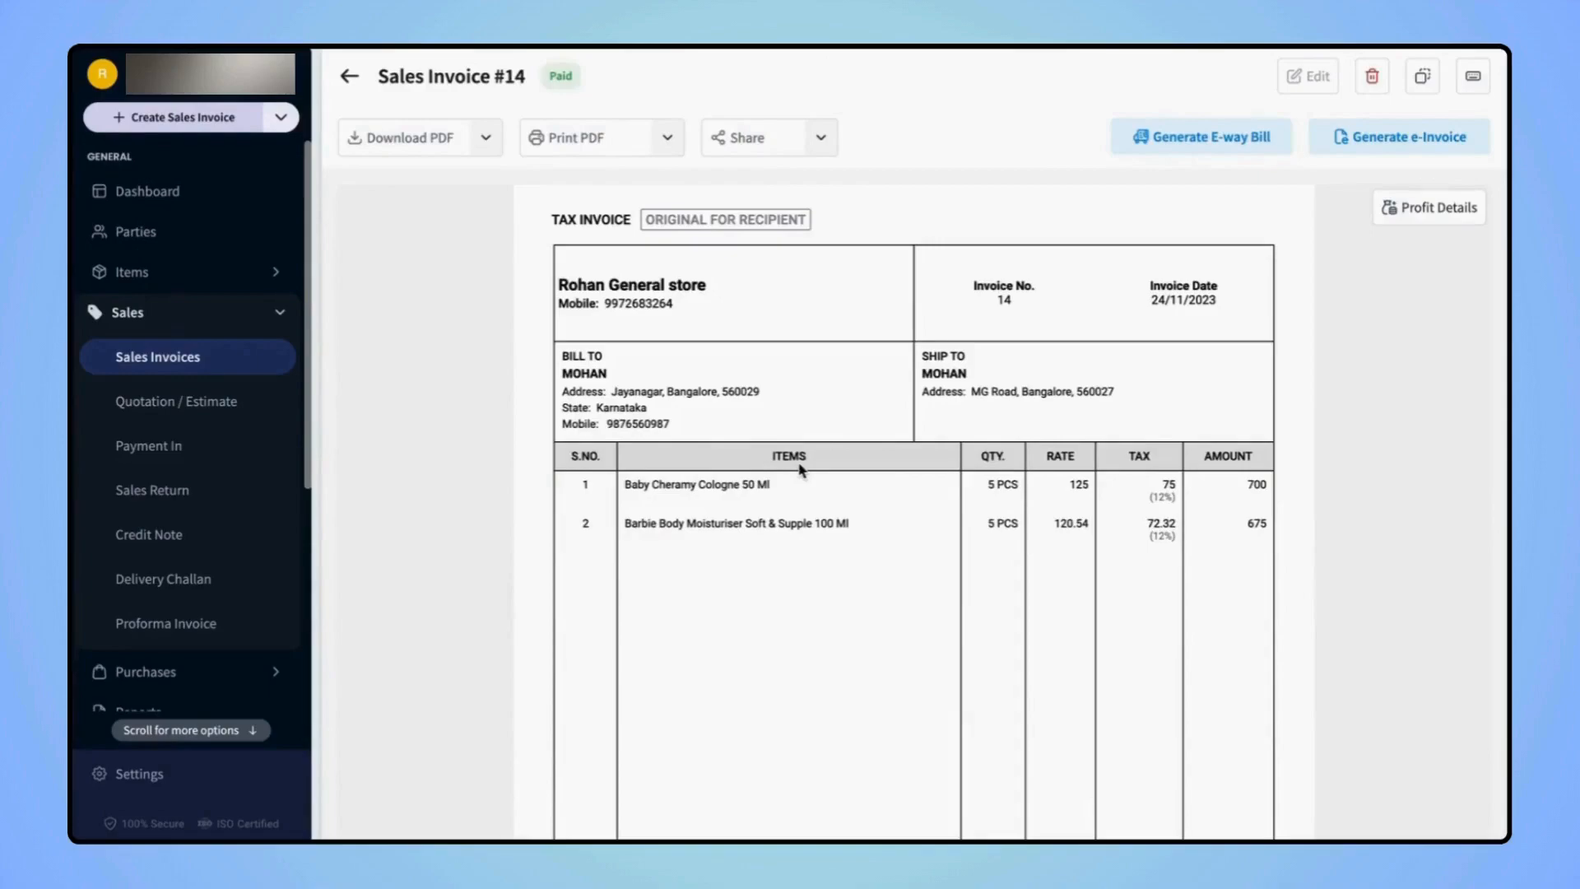
mouse_move(577, 145)
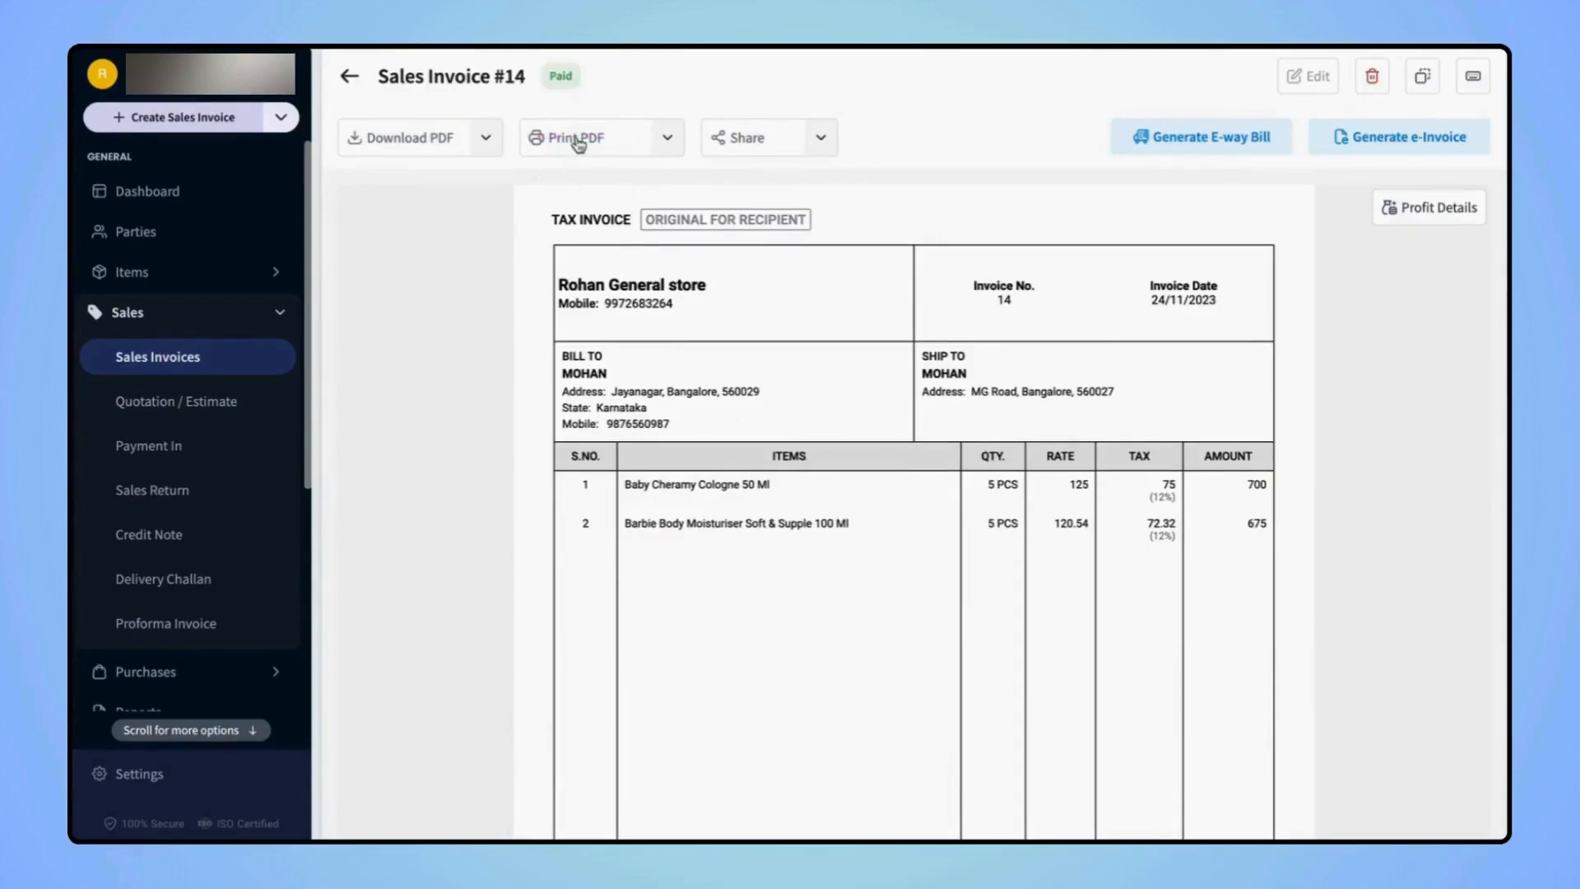
Preview the invoice PDF, keep A4 paper size, and choose printing via the system dialogue.
click(570, 137)
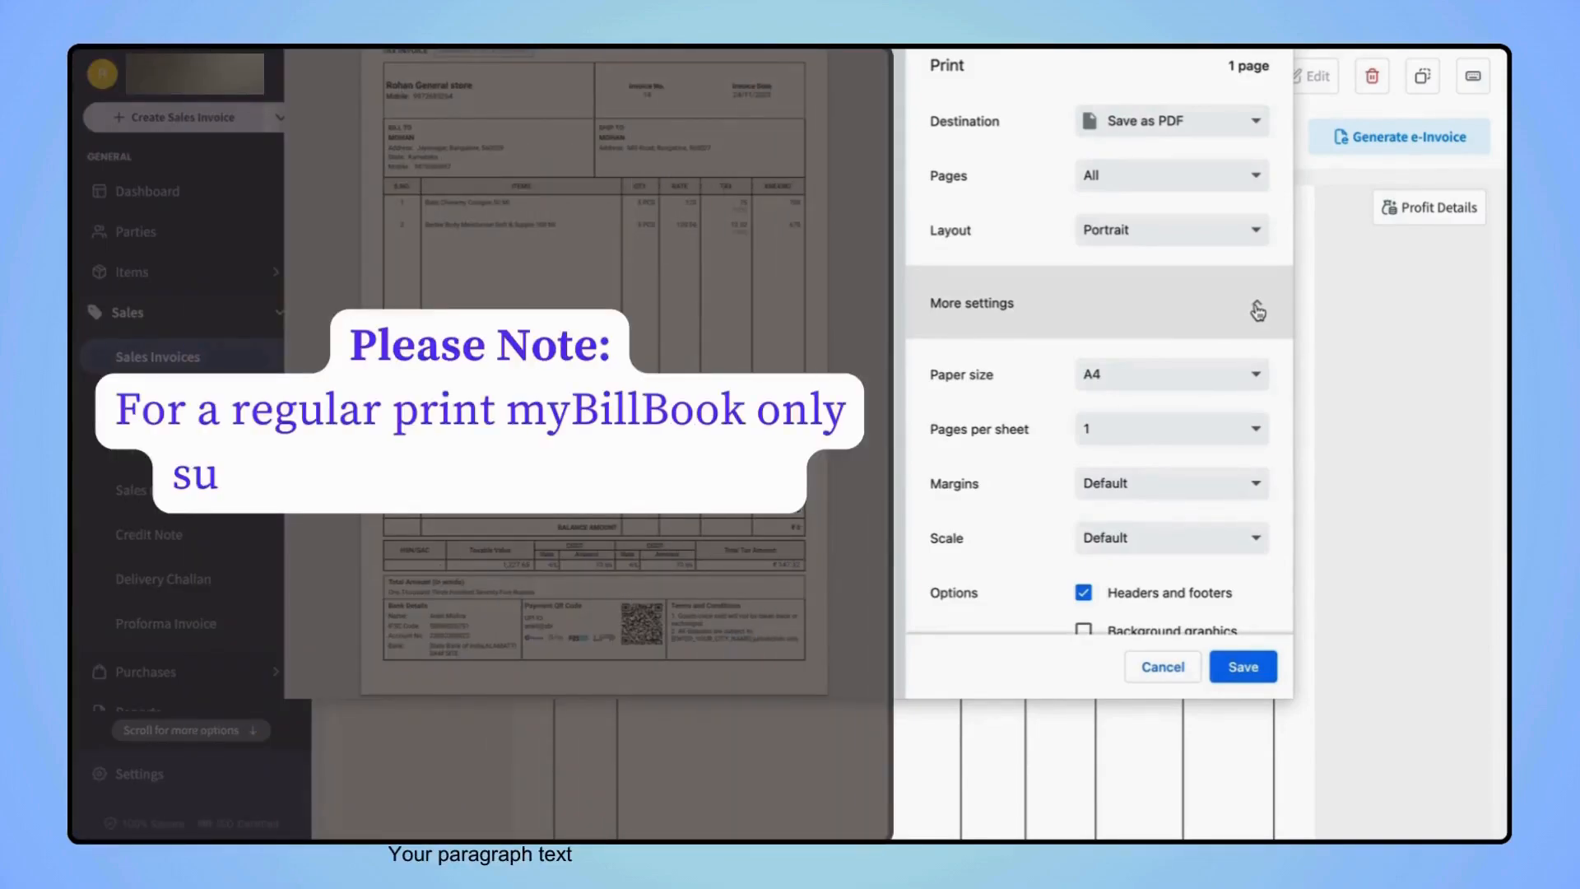
click(1168, 374)
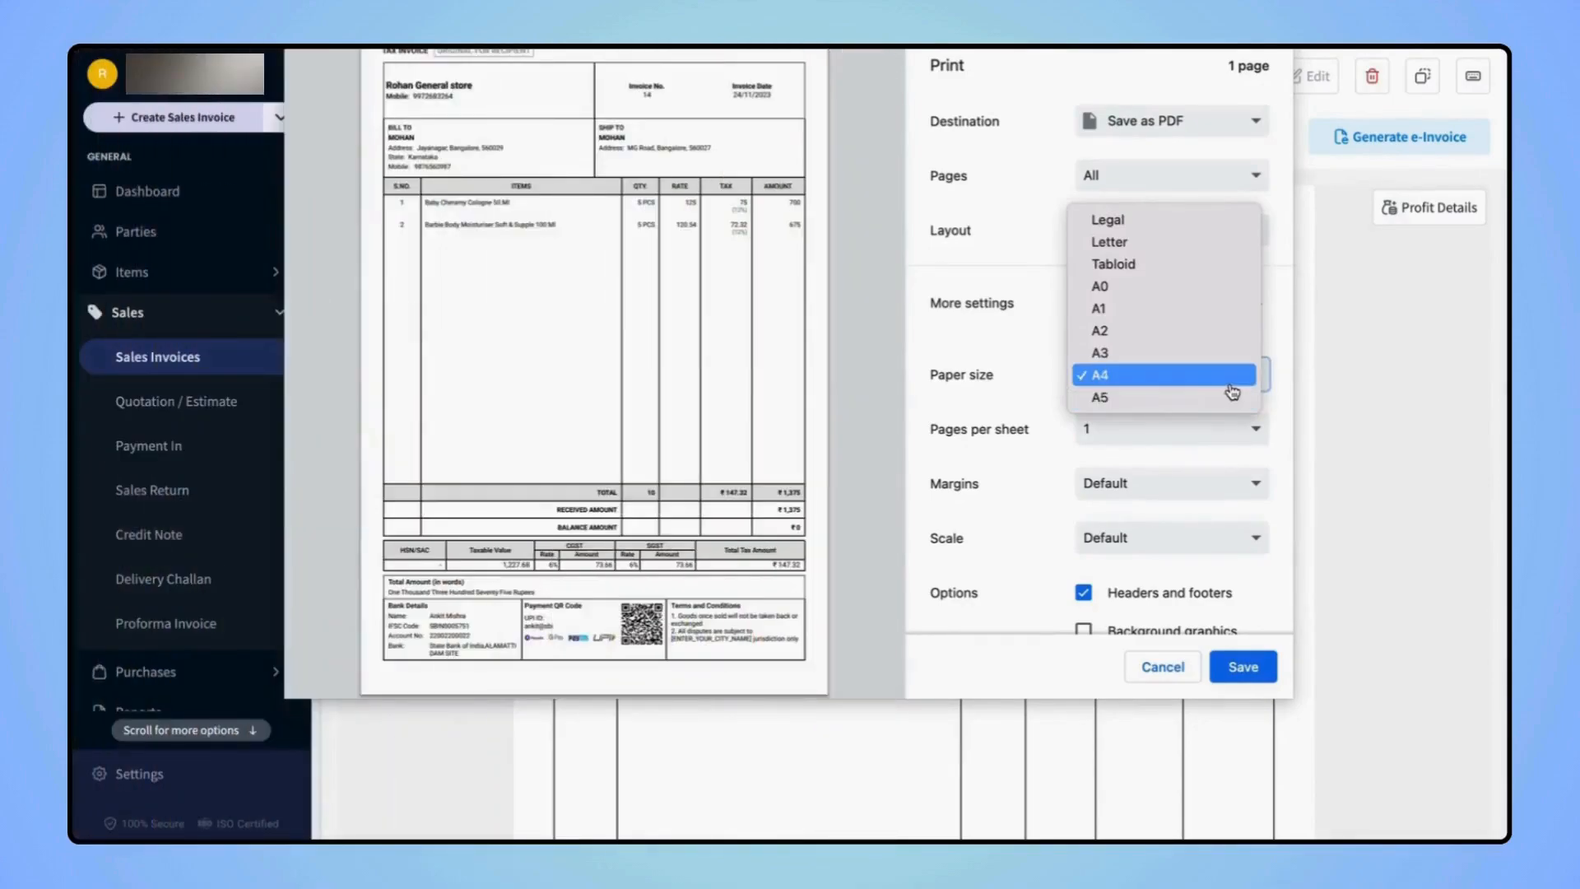
mouse_move(1238, 389)
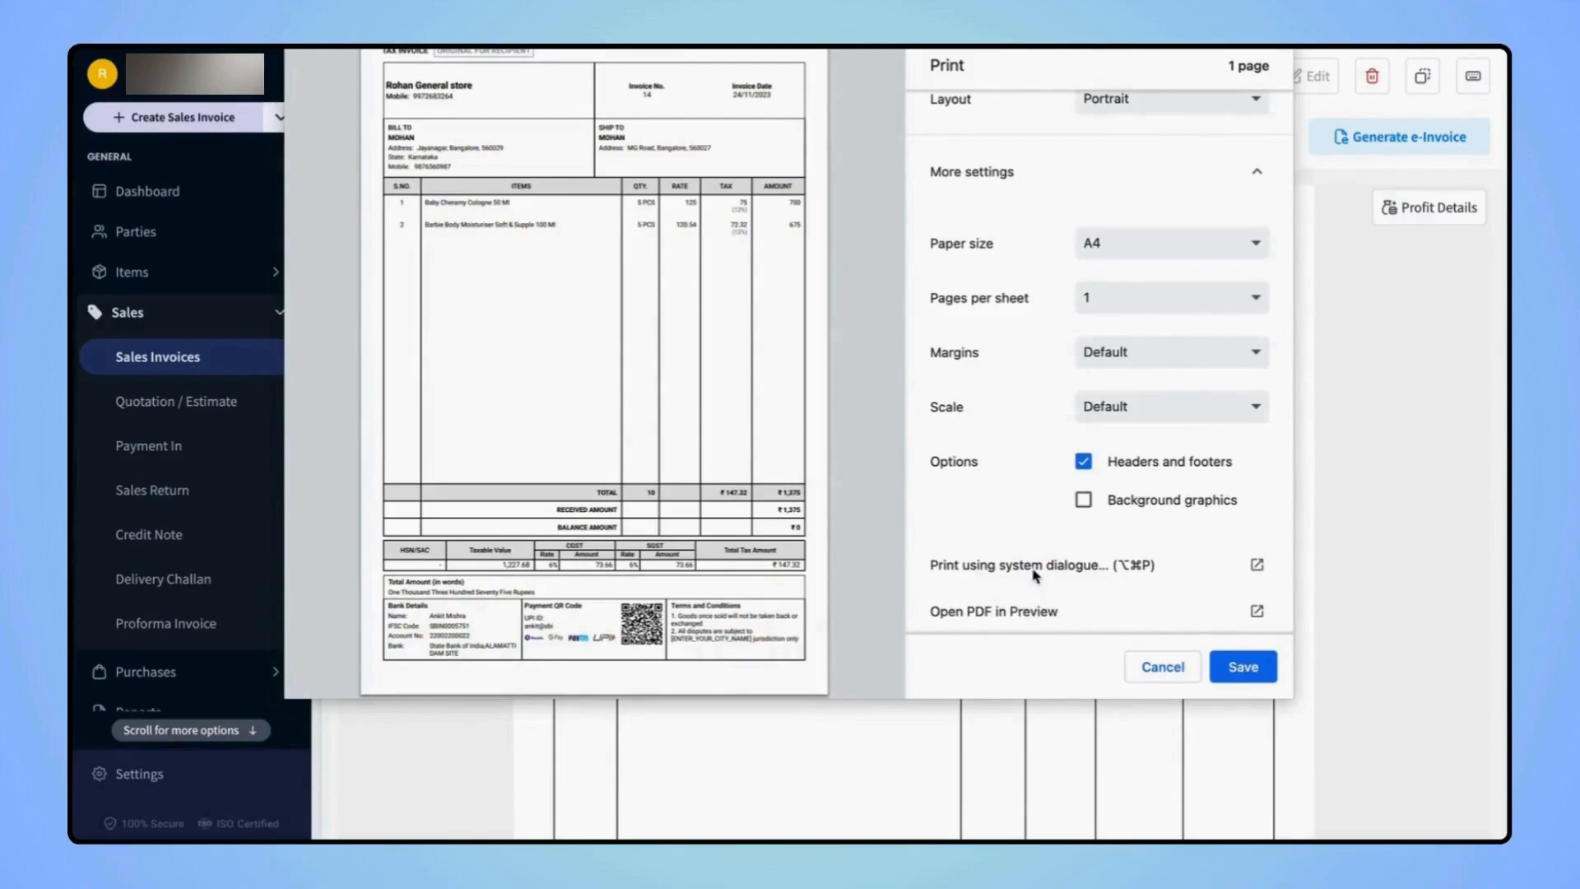
click(1021, 565)
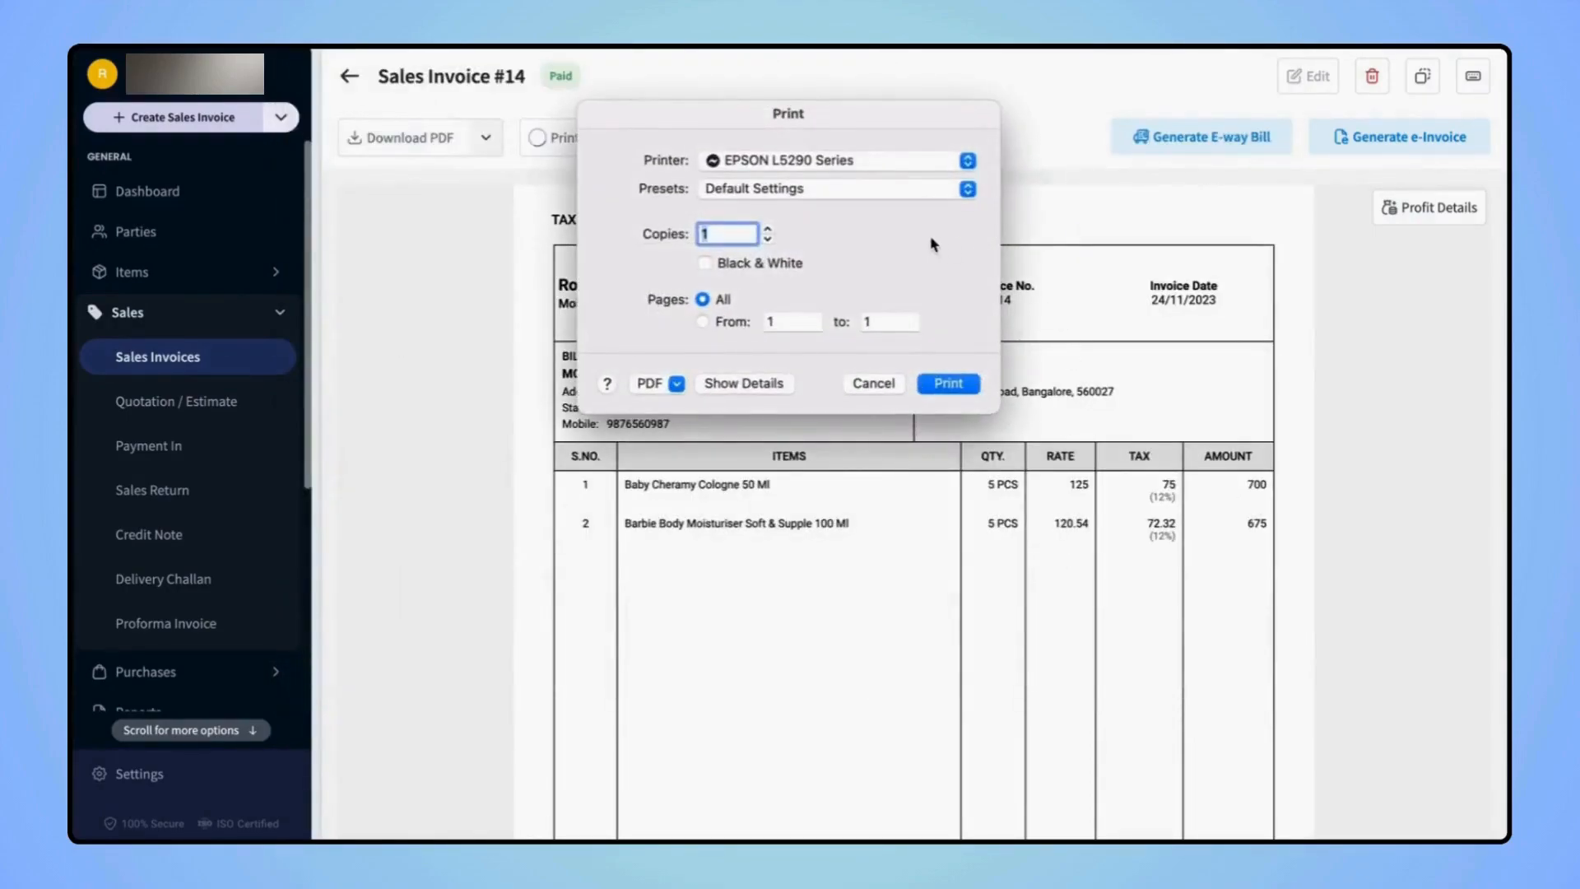
Print invoice #14 on the EPSON L5290 Series printer from the system Print dialog.
click(834, 160)
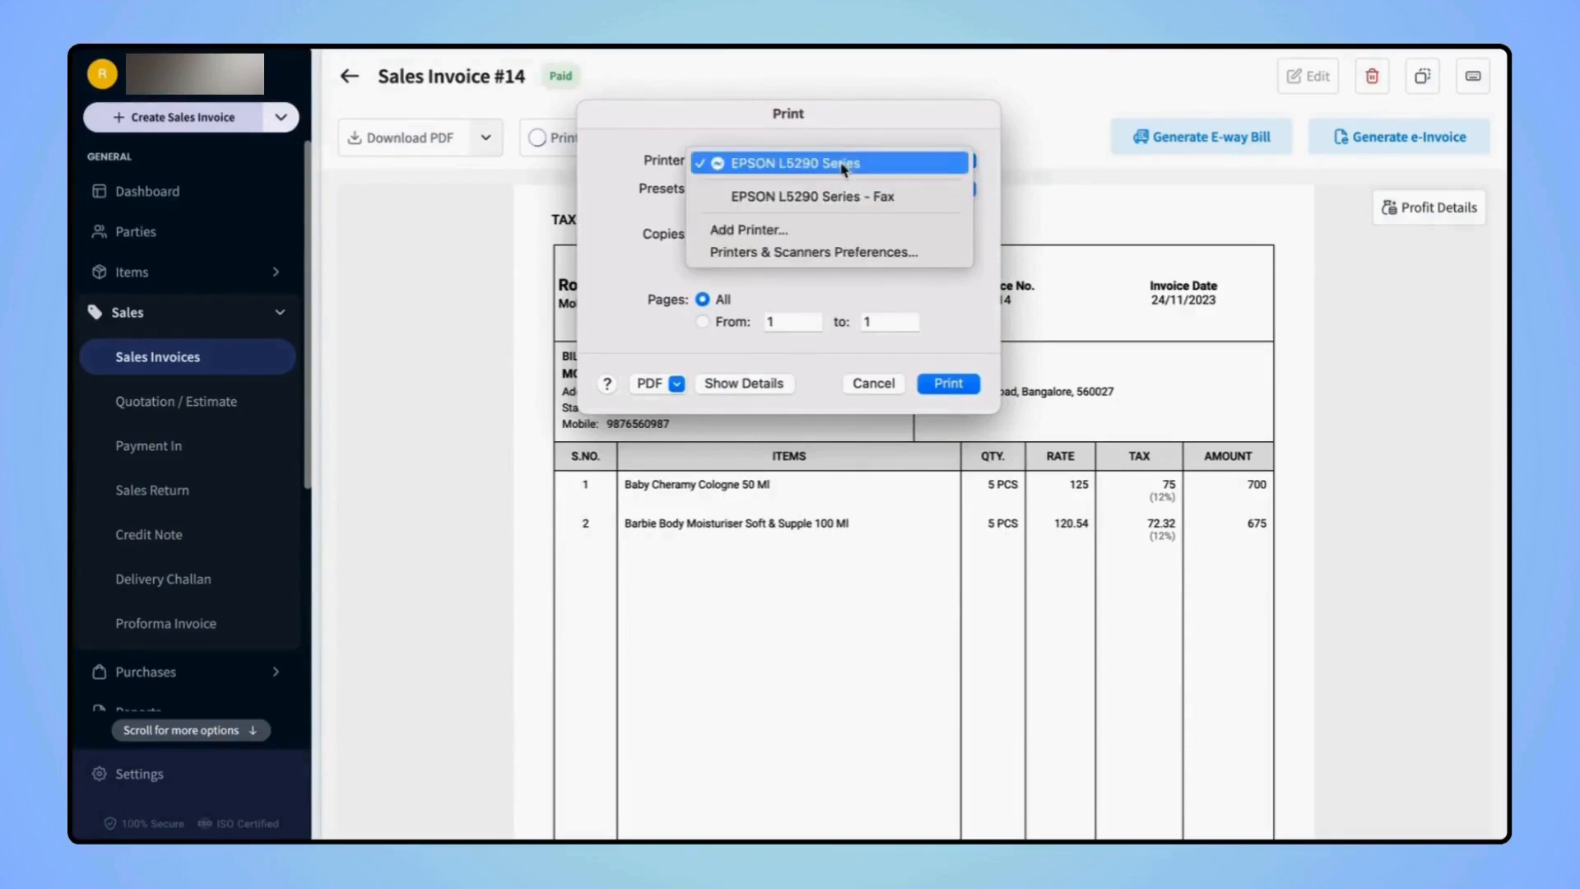
click(793, 163)
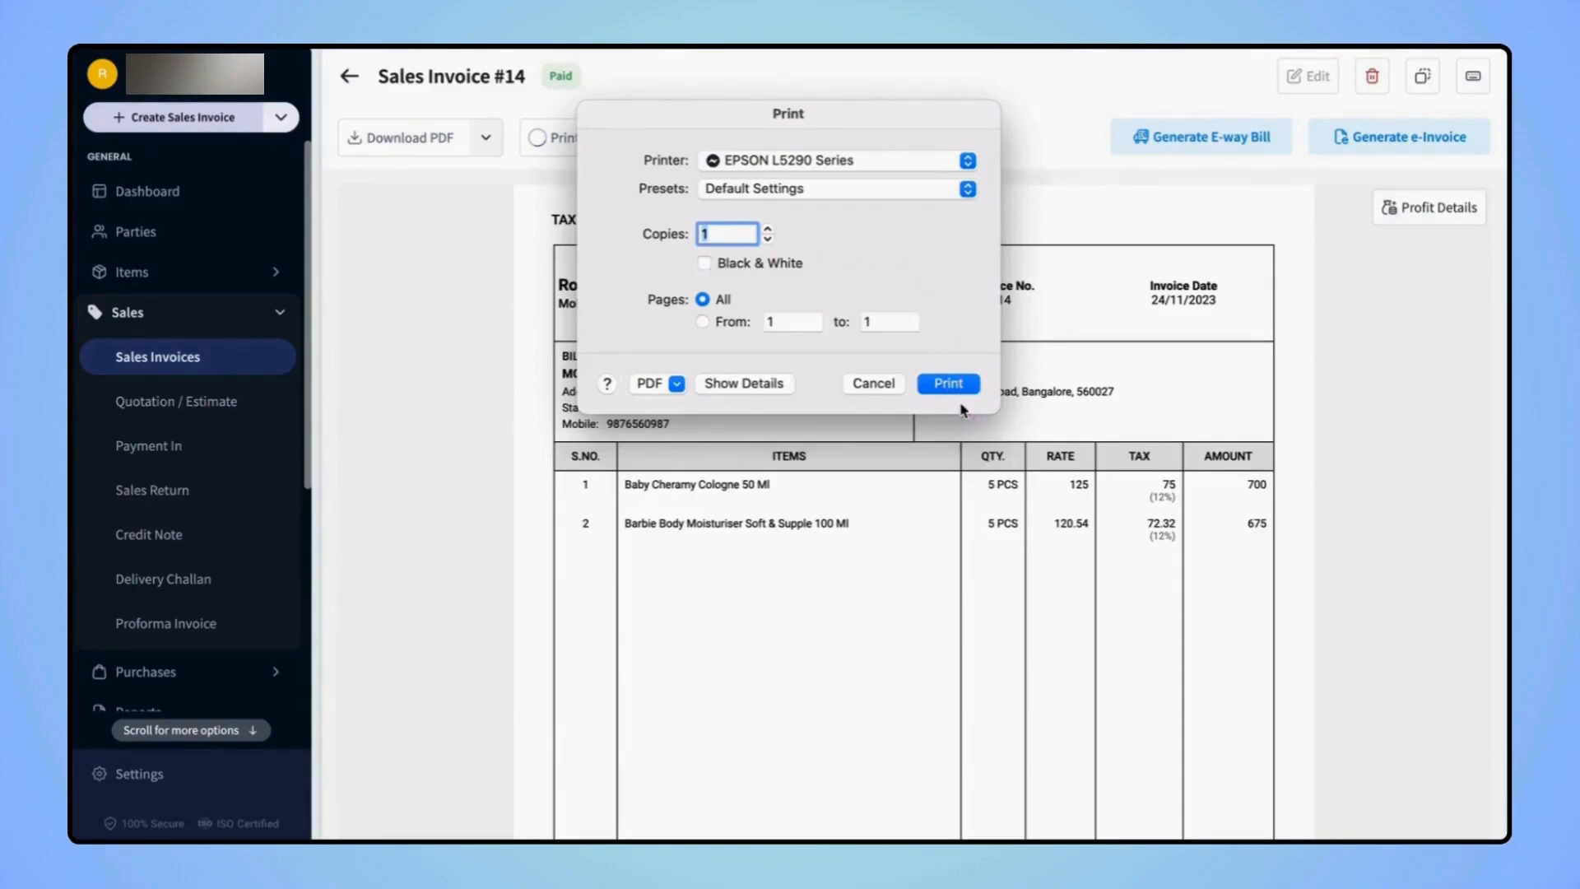
click(870, 383)
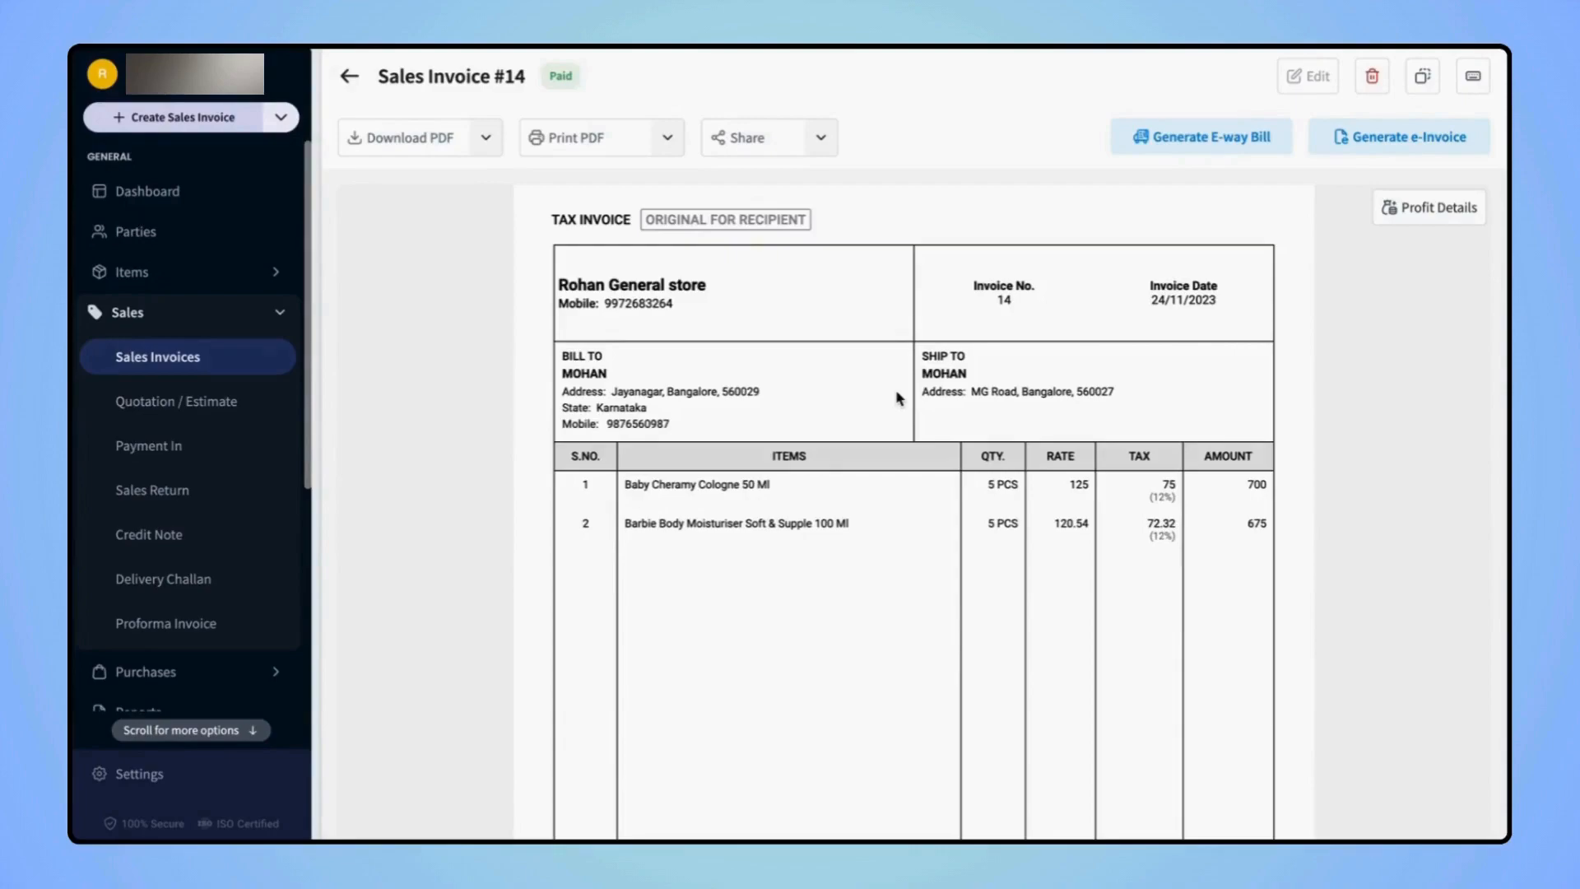
mouse_move(675, 147)
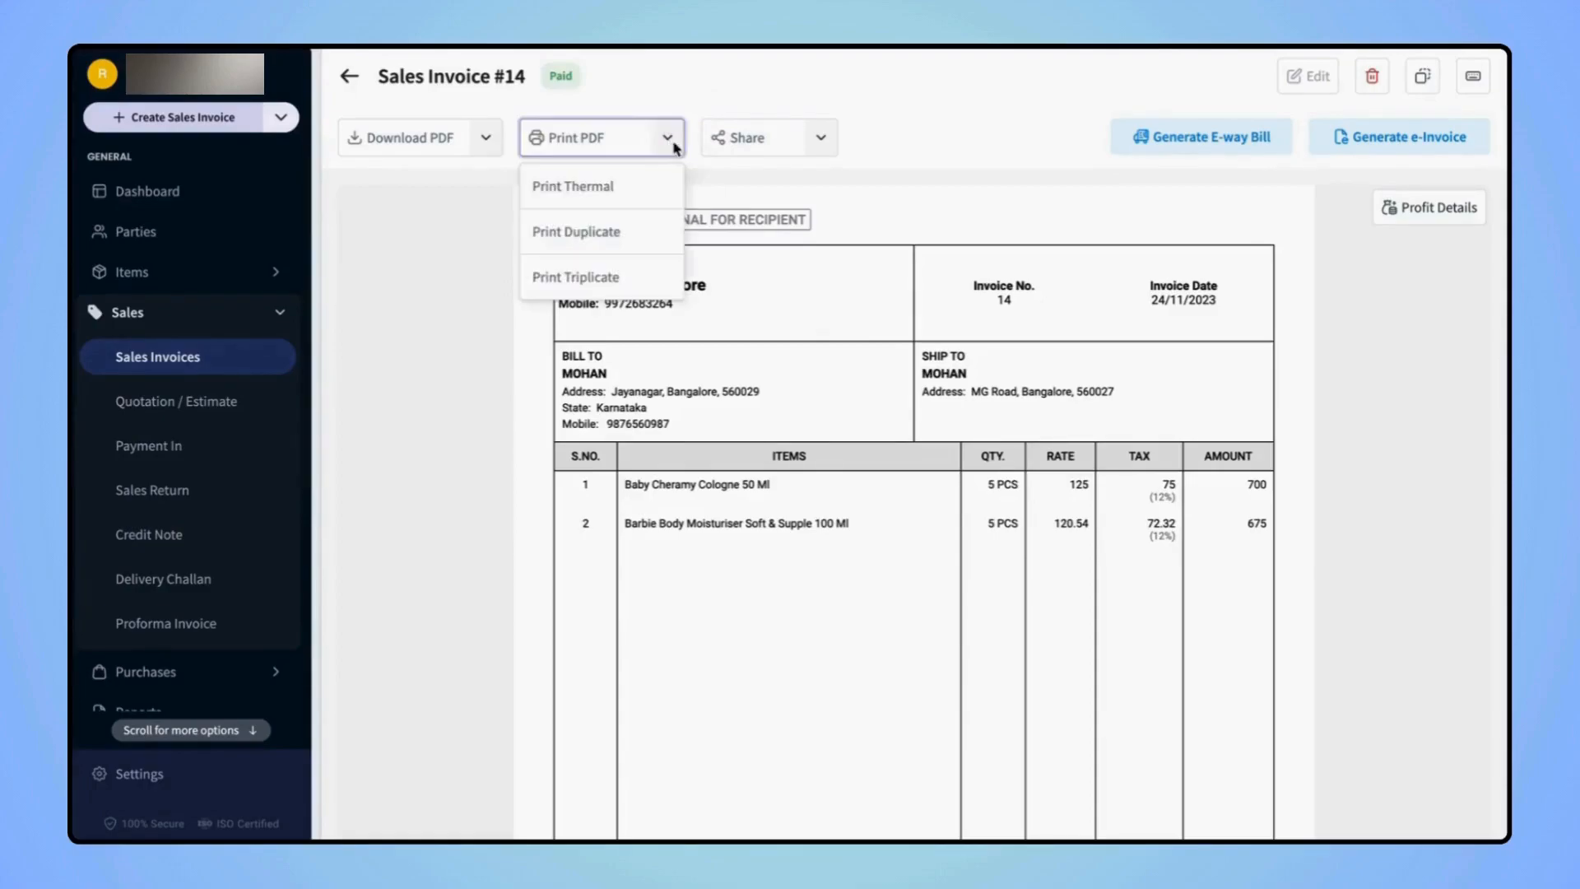
mouse_move(663, 235)
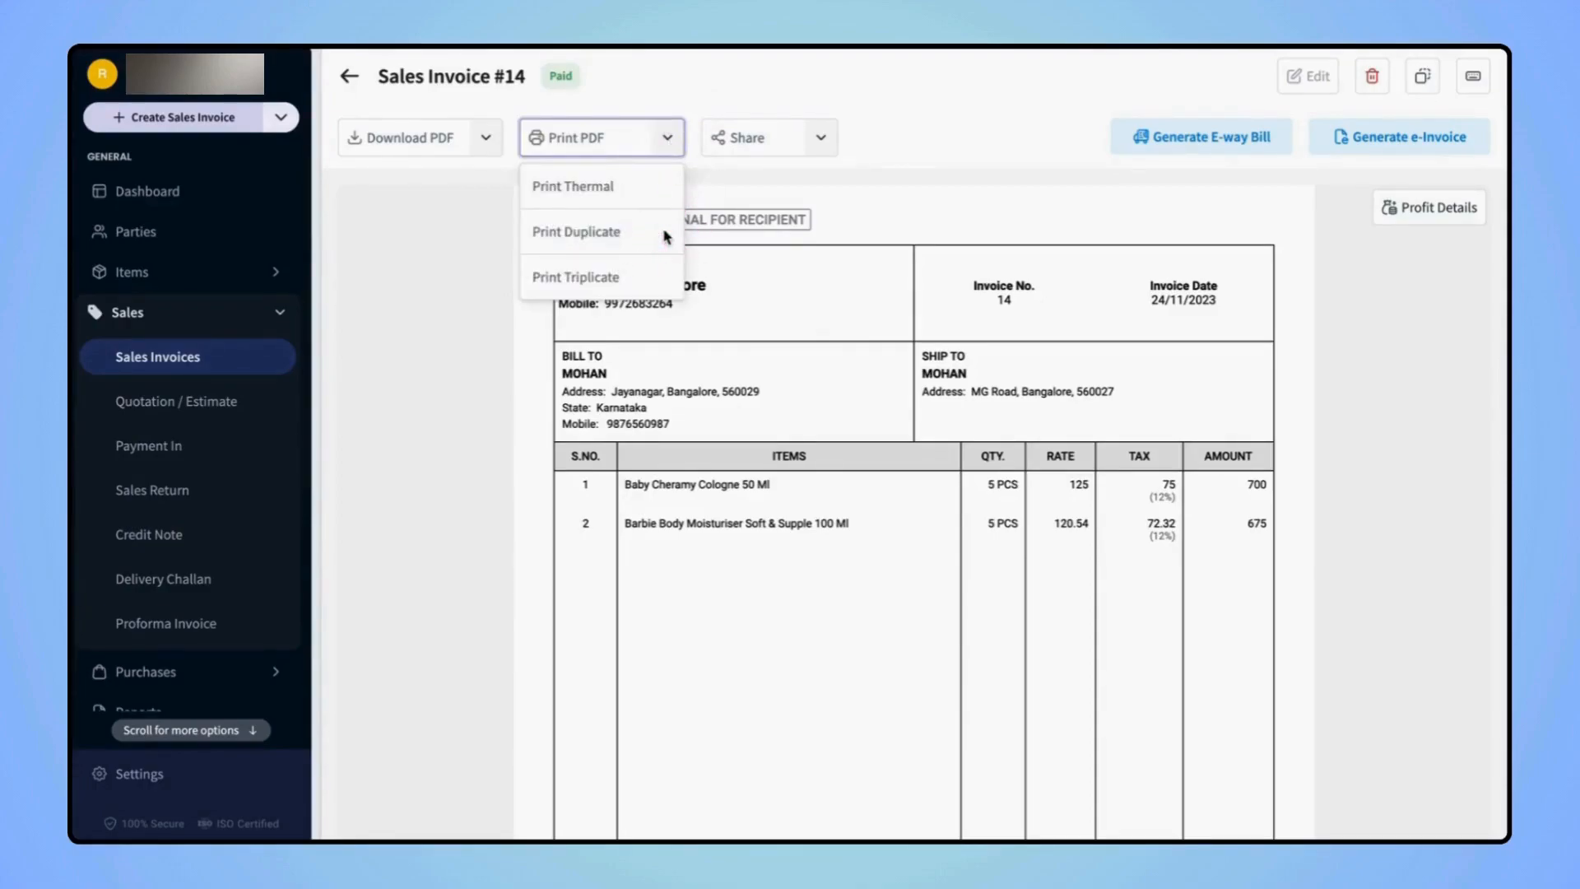
mouse_move(654, 280)
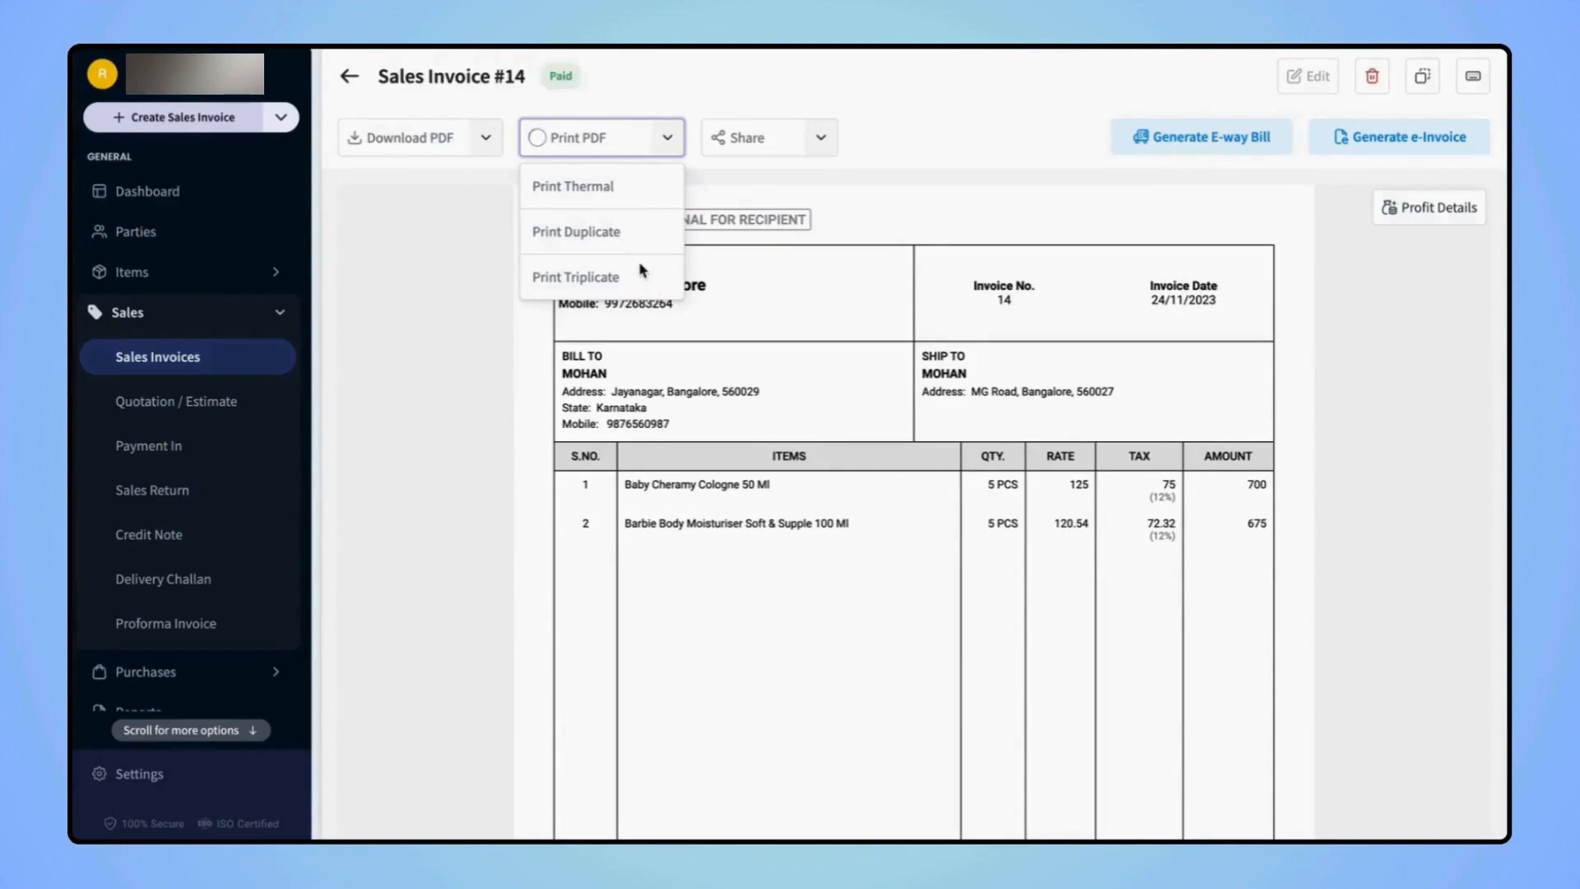
mouse_move(590, 191)
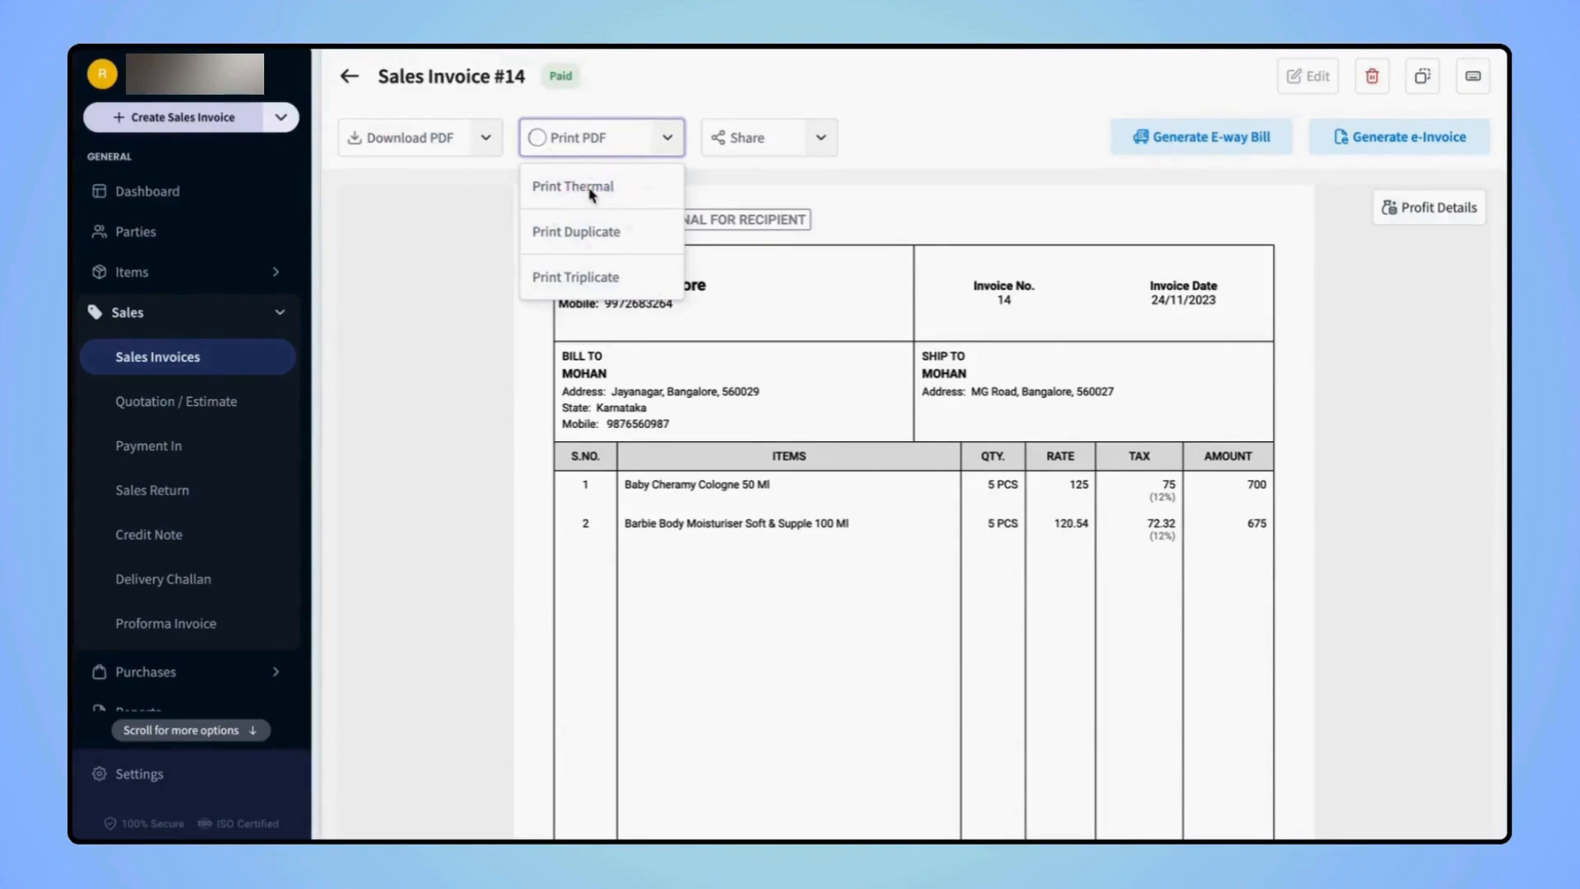
Start a thermal print and save USB thermal printing with a 2 inch printer size.
click(571, 186)
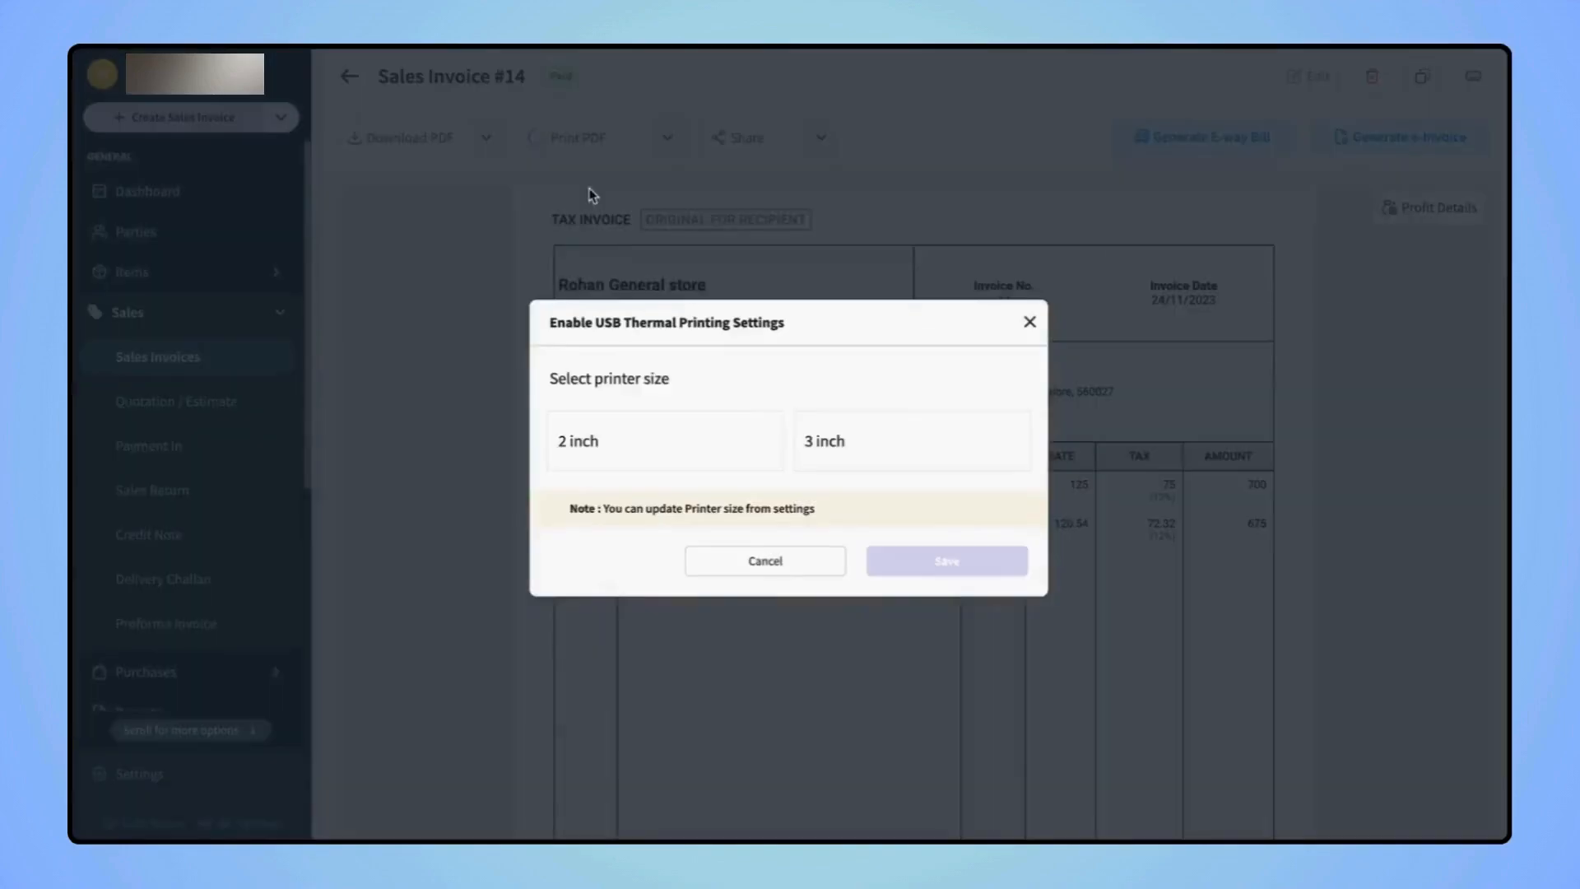
mouse_move(580, 216)
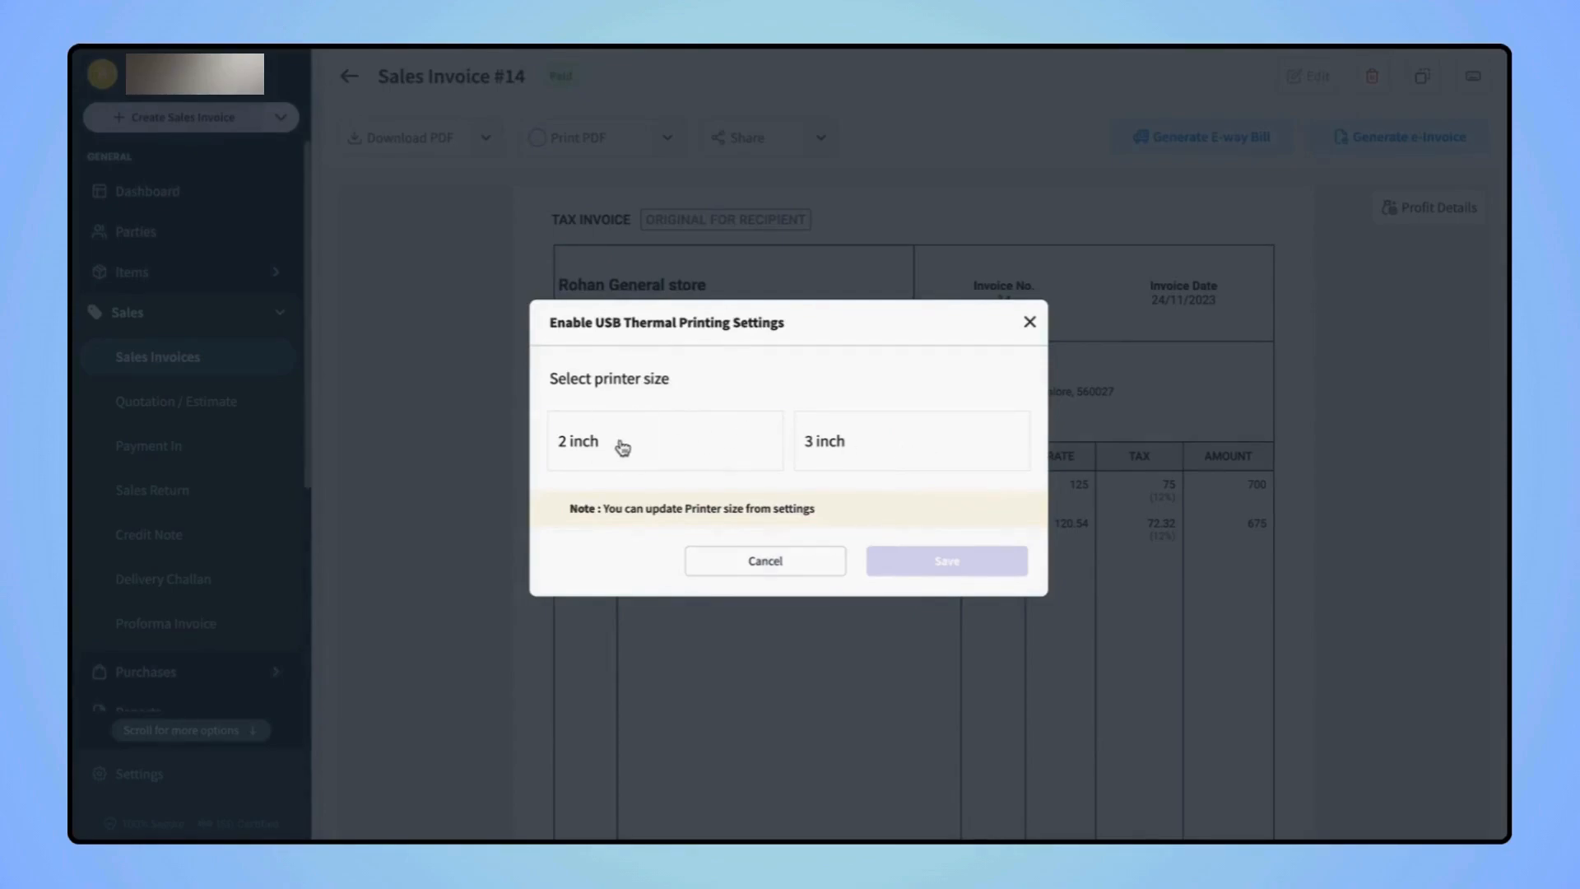
click(663, 441)
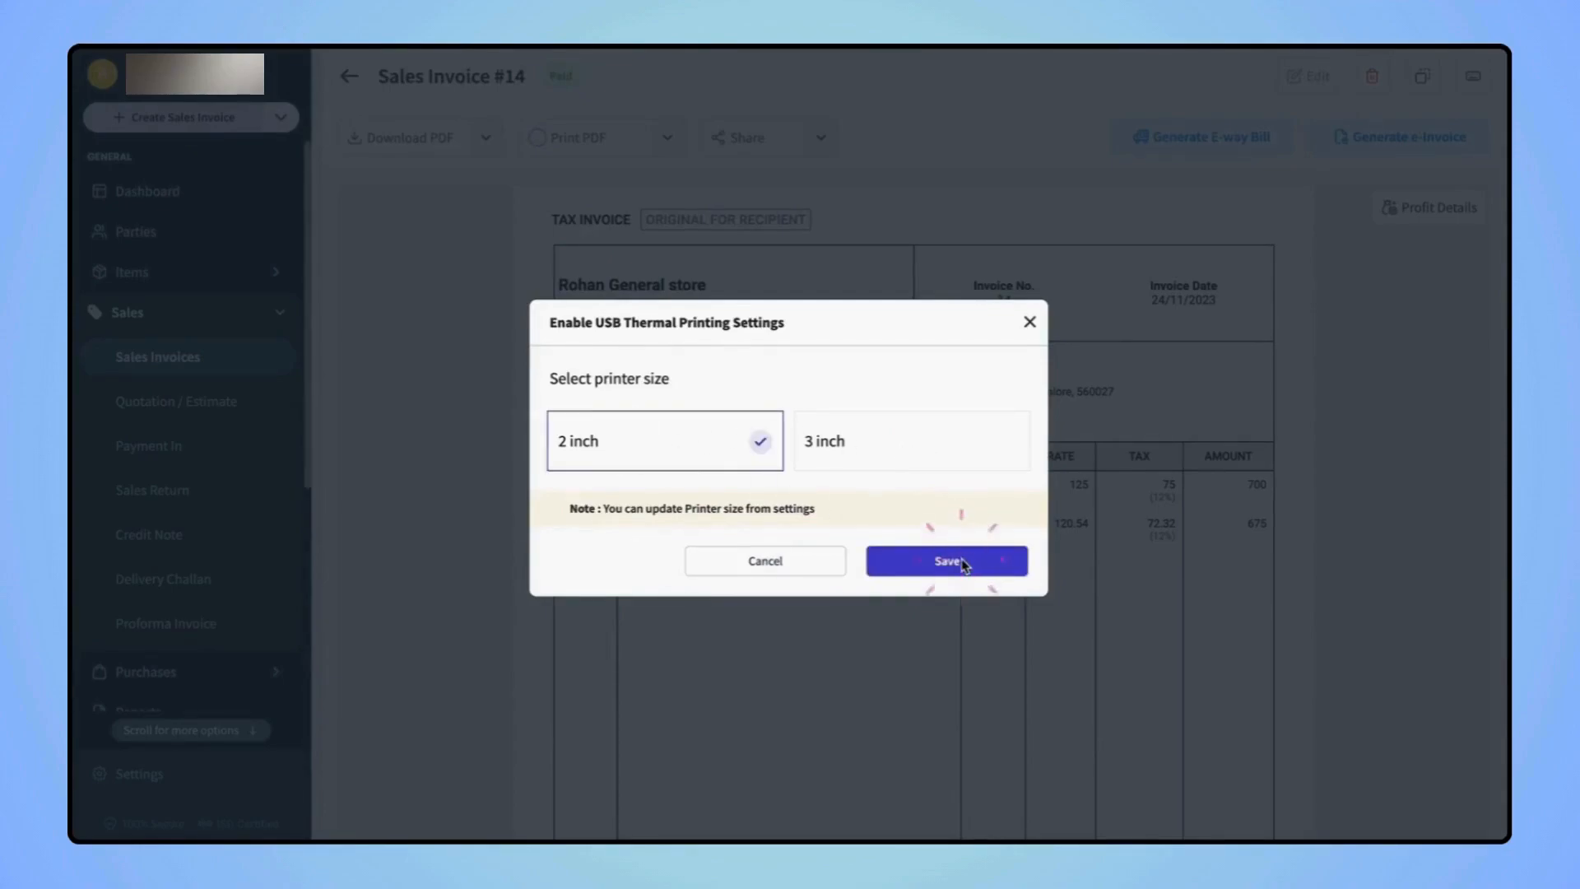
click(945, 559)
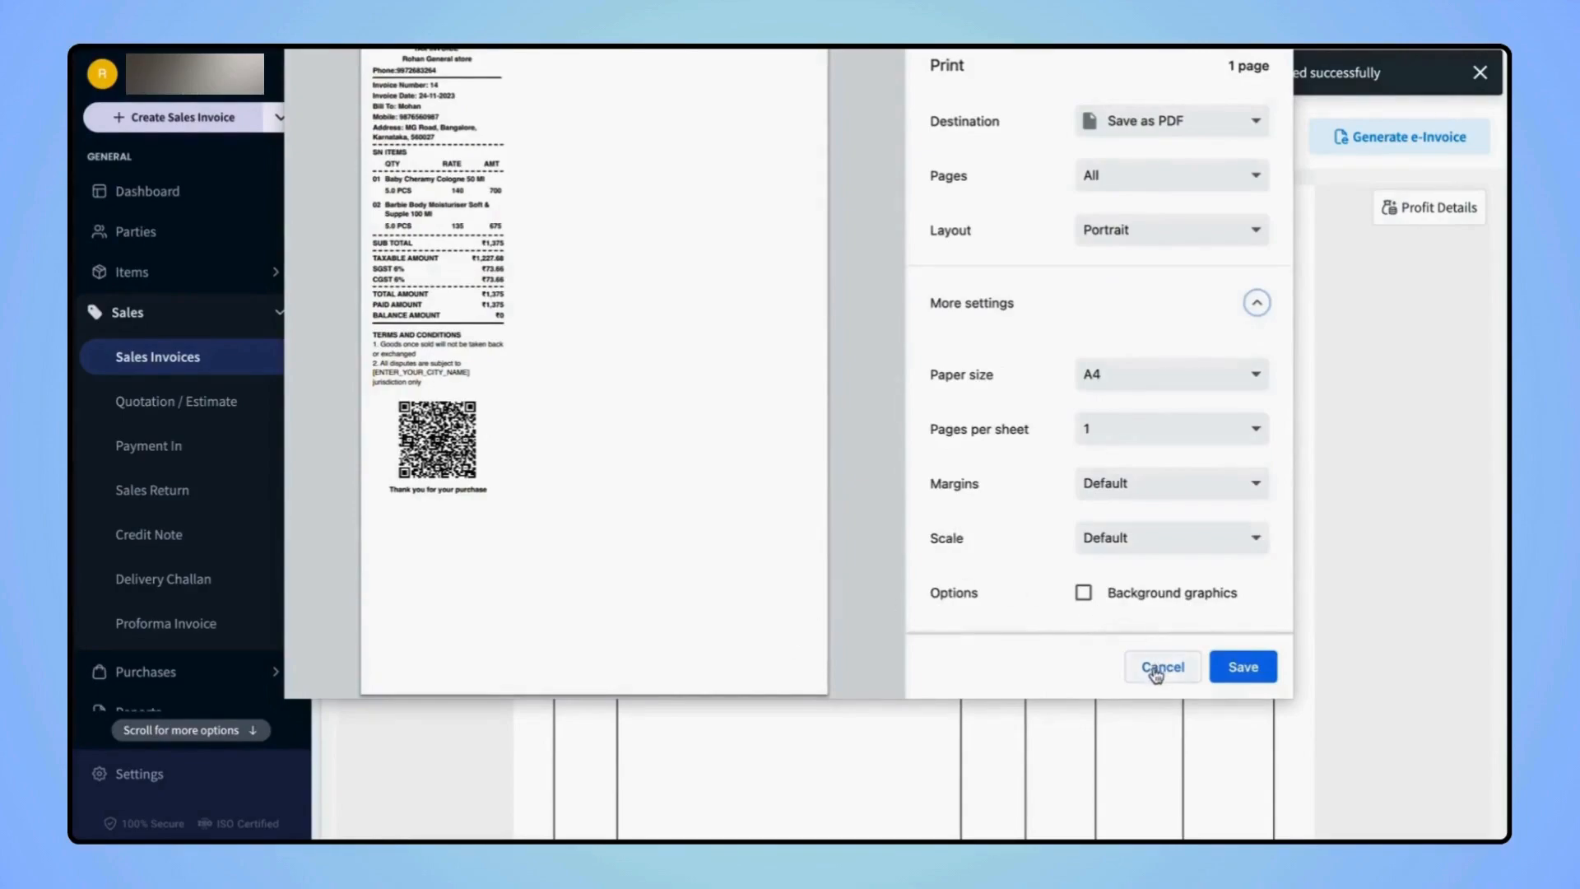
Cancel the thermal receipt preview and return to invoice #14.
click(1160, 667)
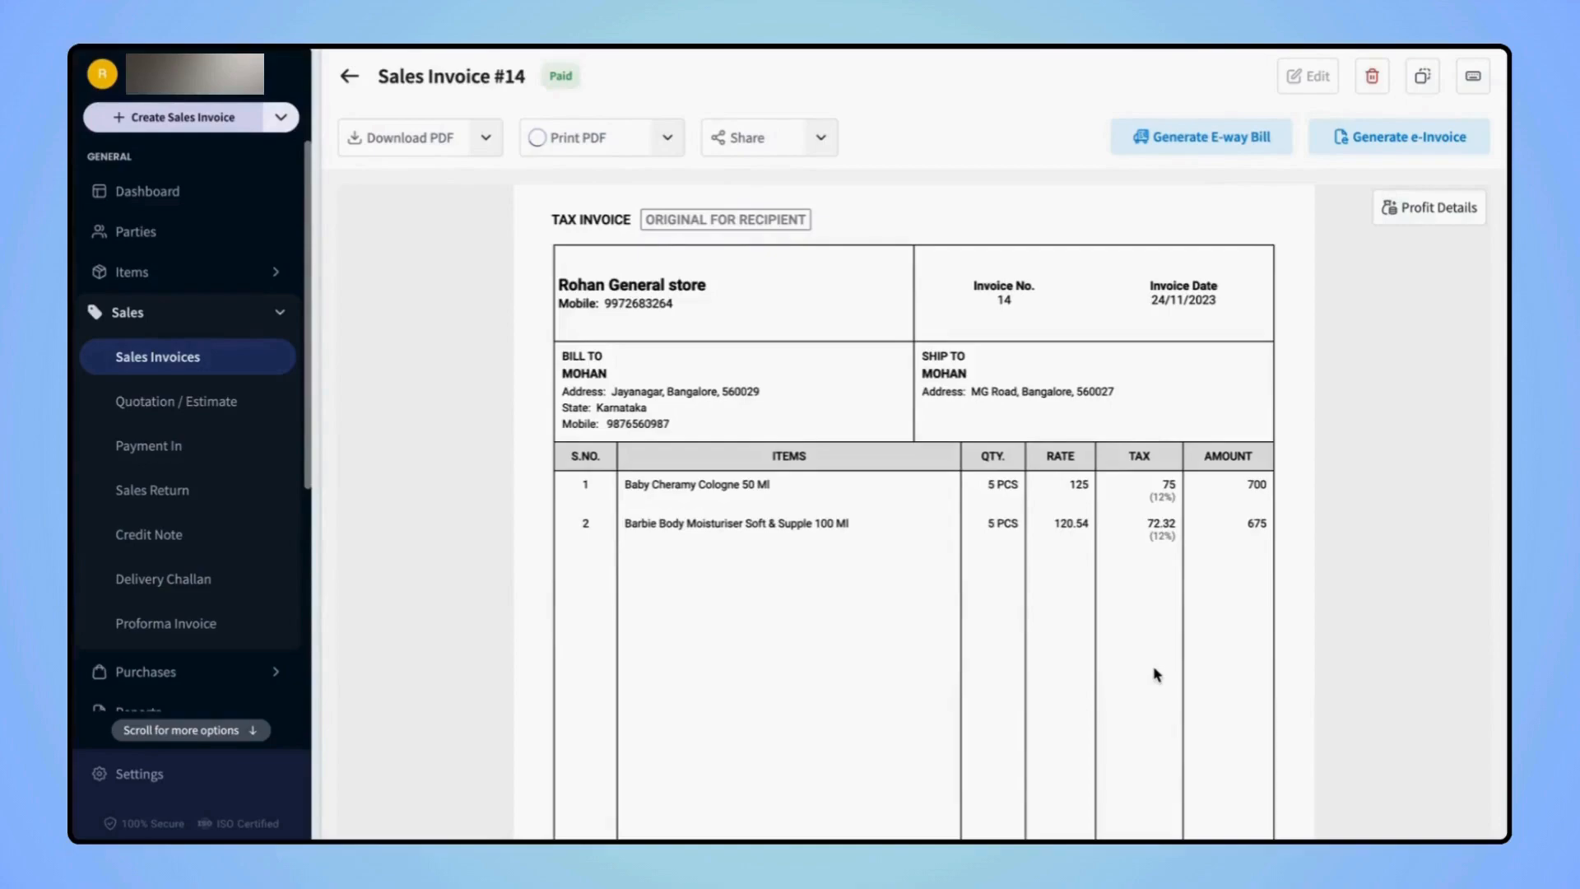
mouse_move(596, 743)
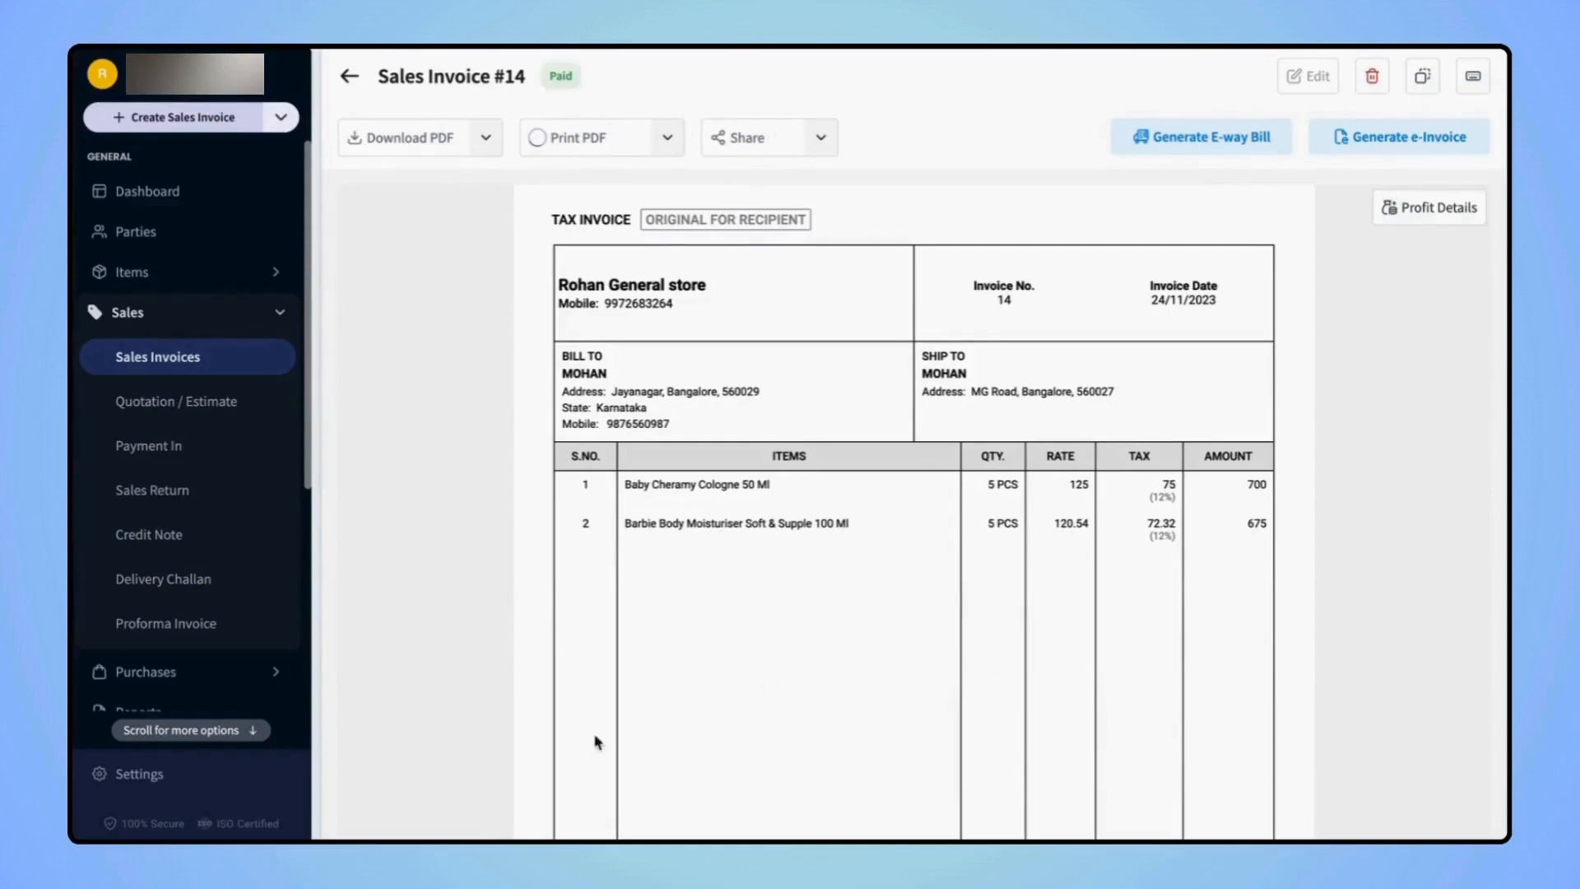
click(139, 773)
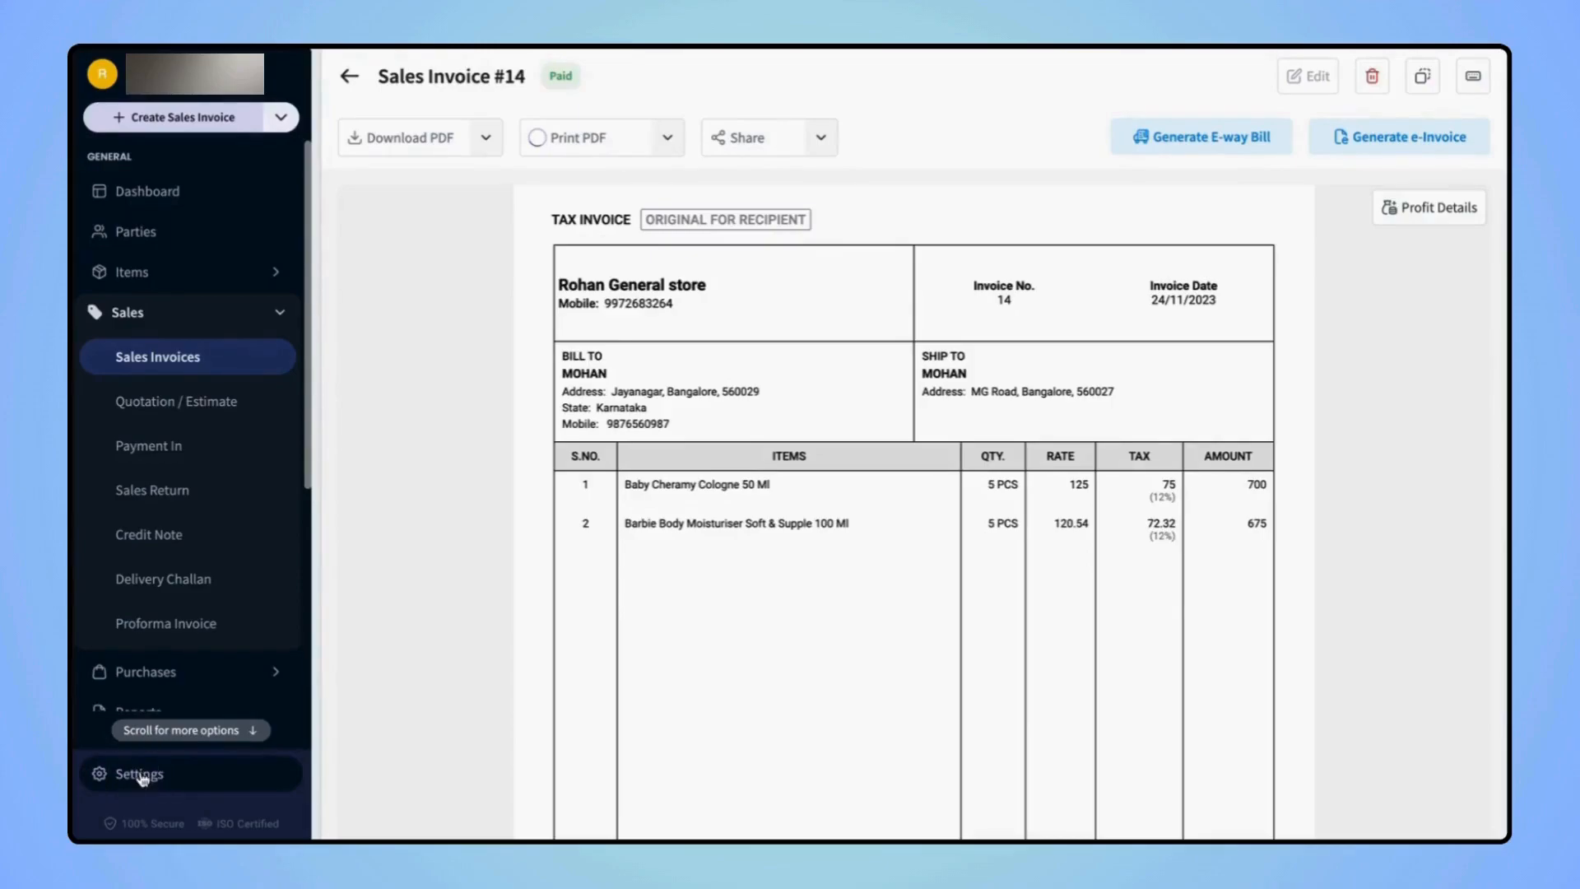
In Settings > Thermal Print, set the default paper size to 3 inch and save changes.
click(138, 774)
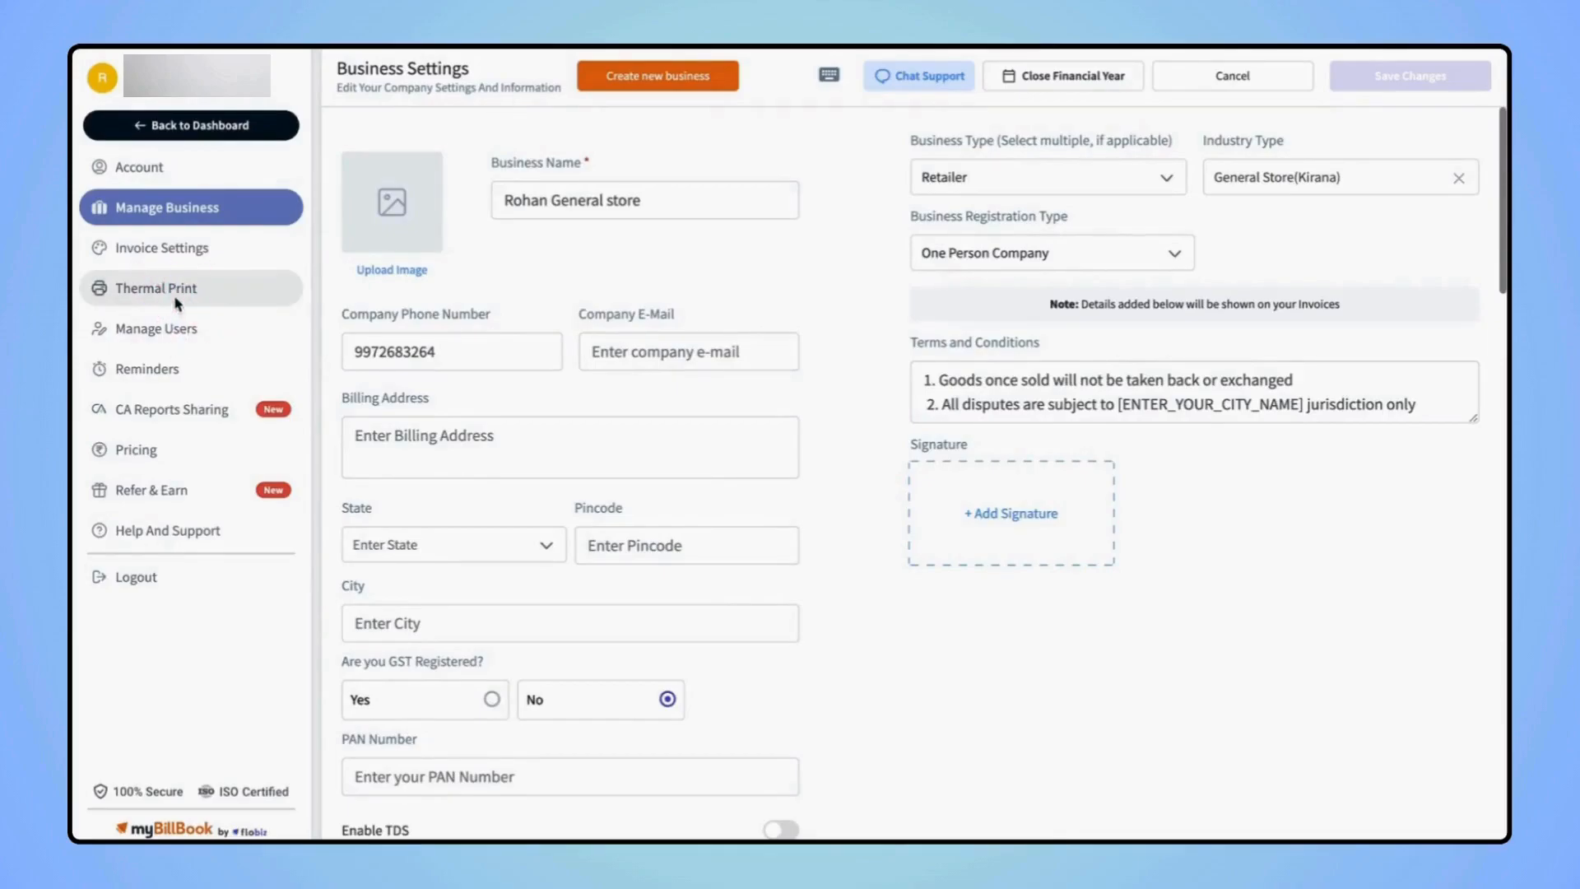
click(156, 287)
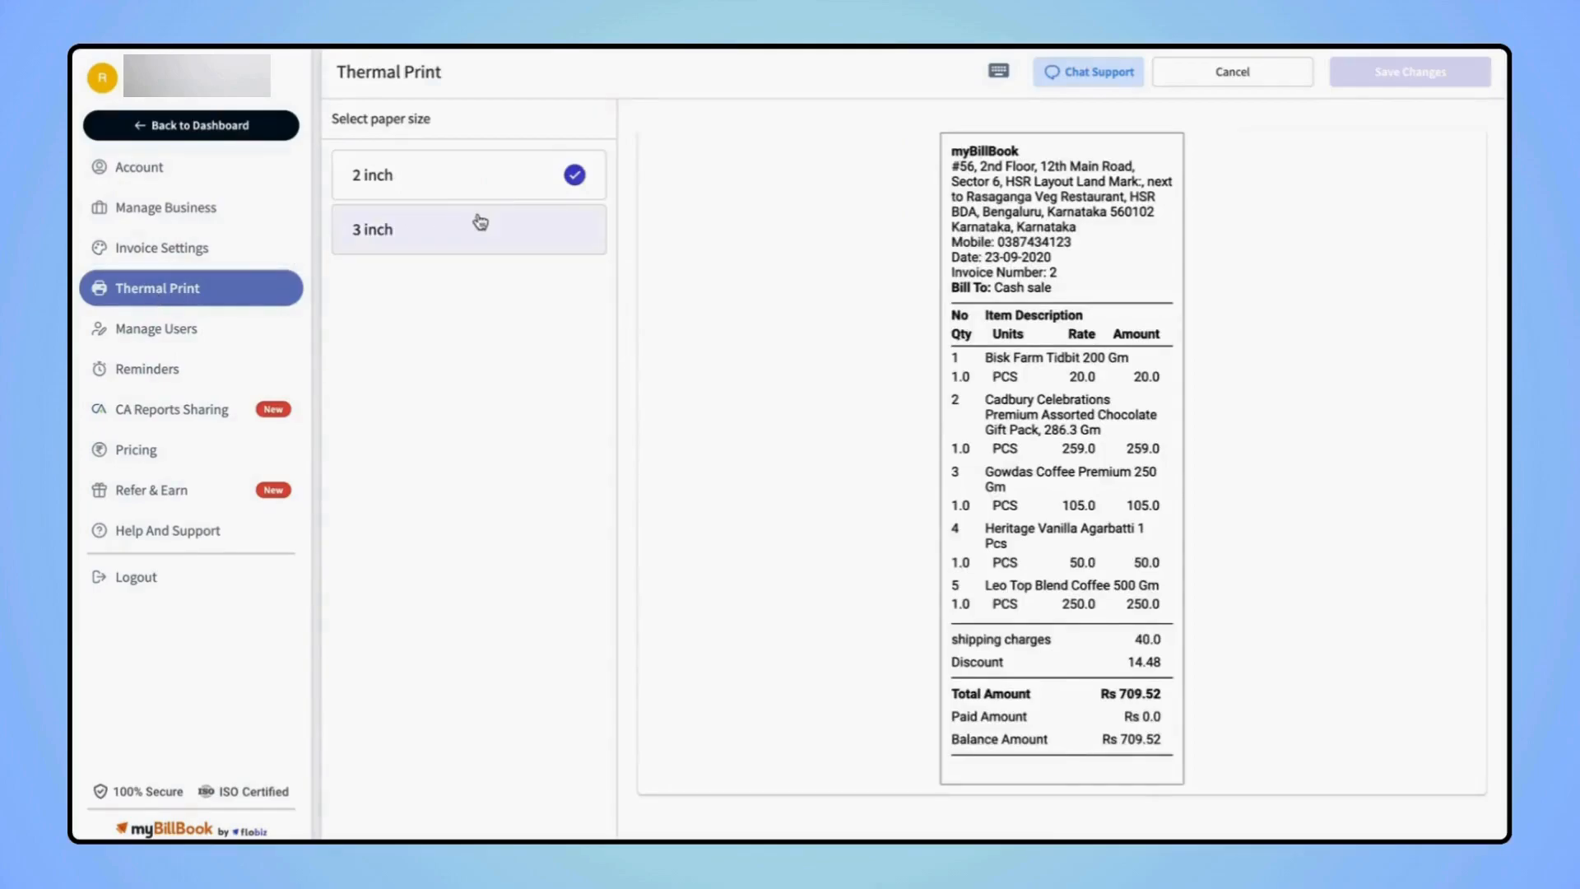
click(468, 229)
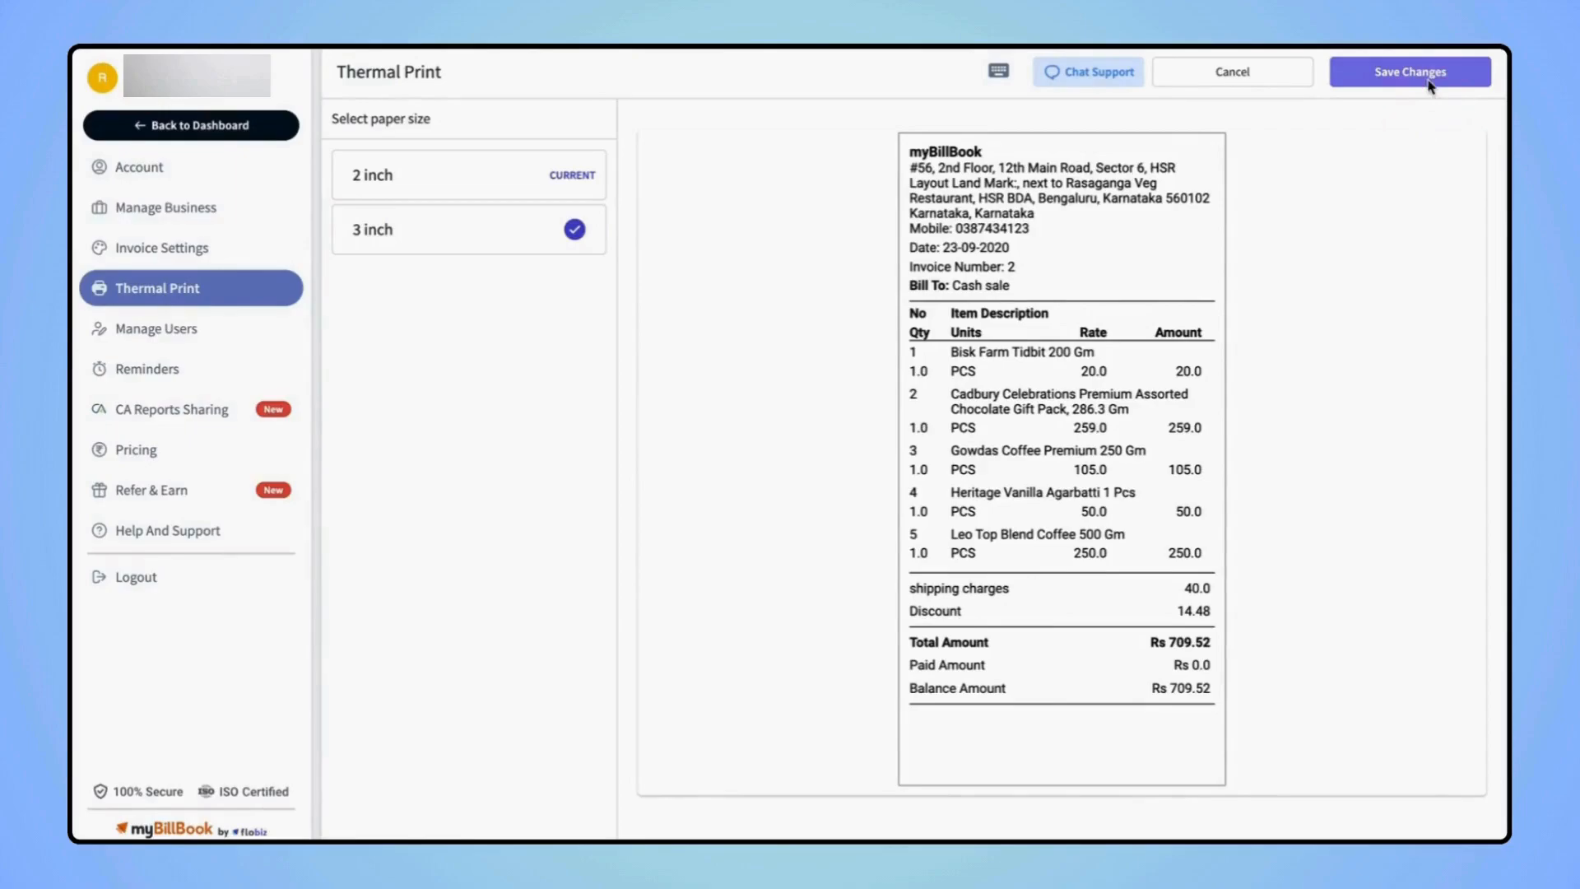
click(1409, 70)
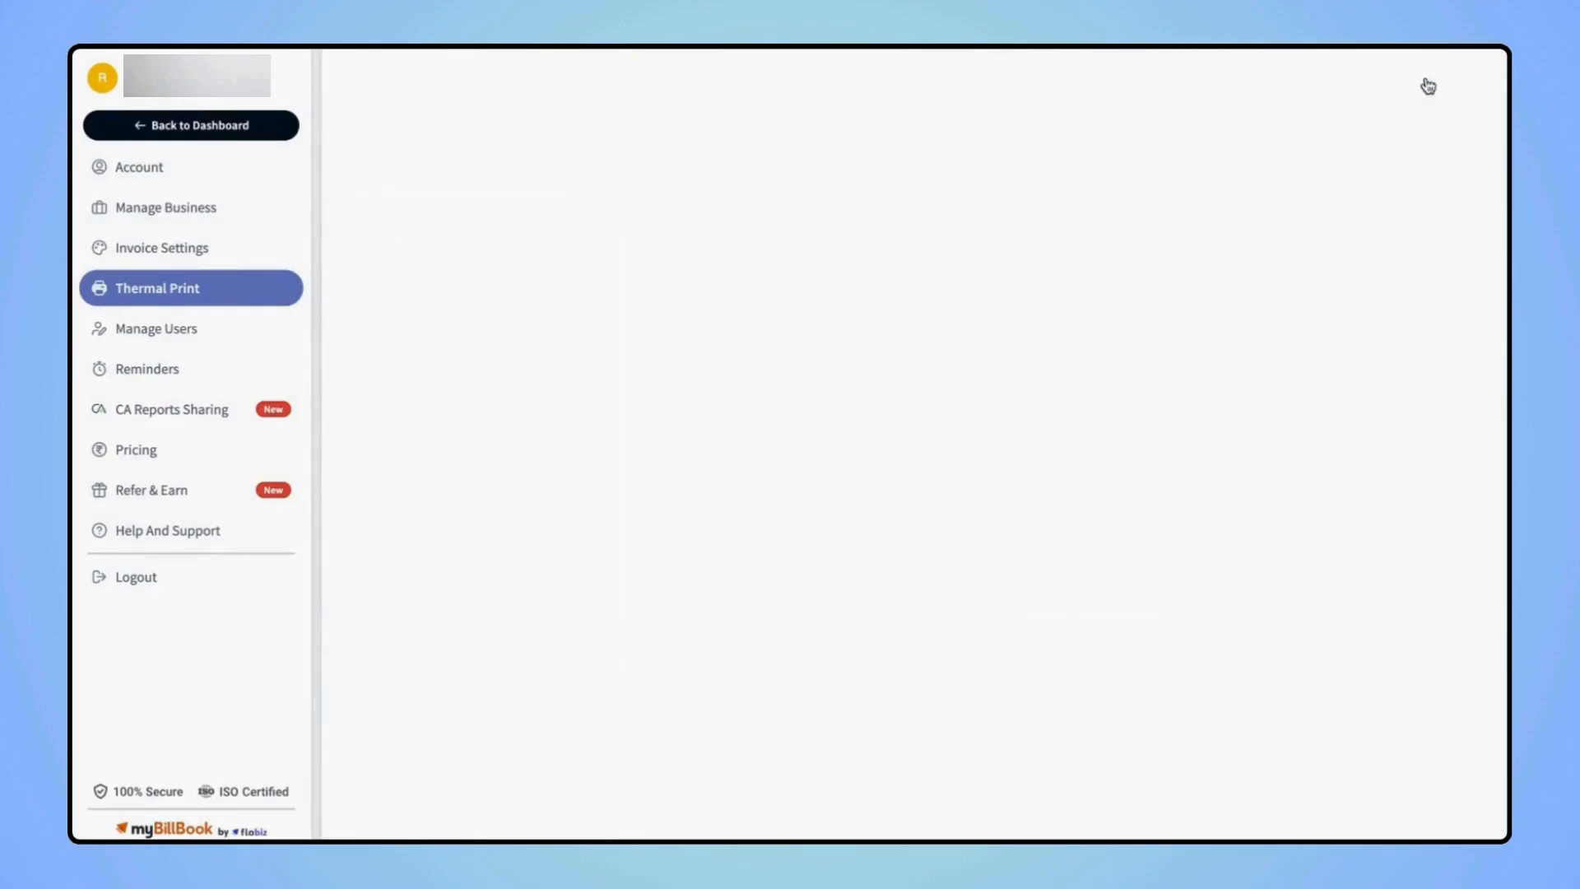
click(157, 288)
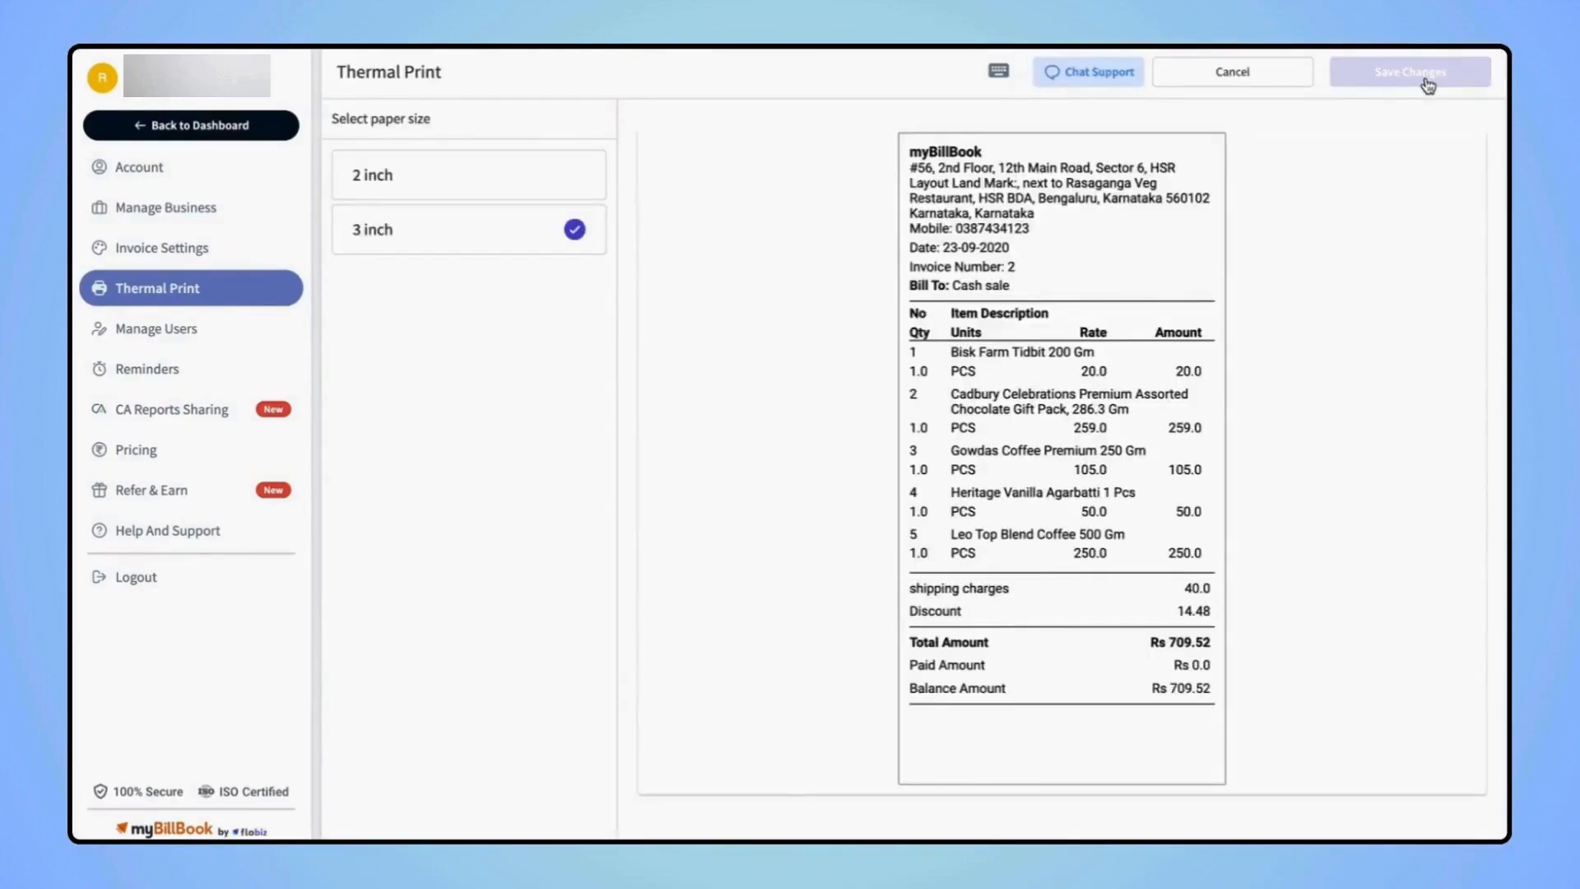